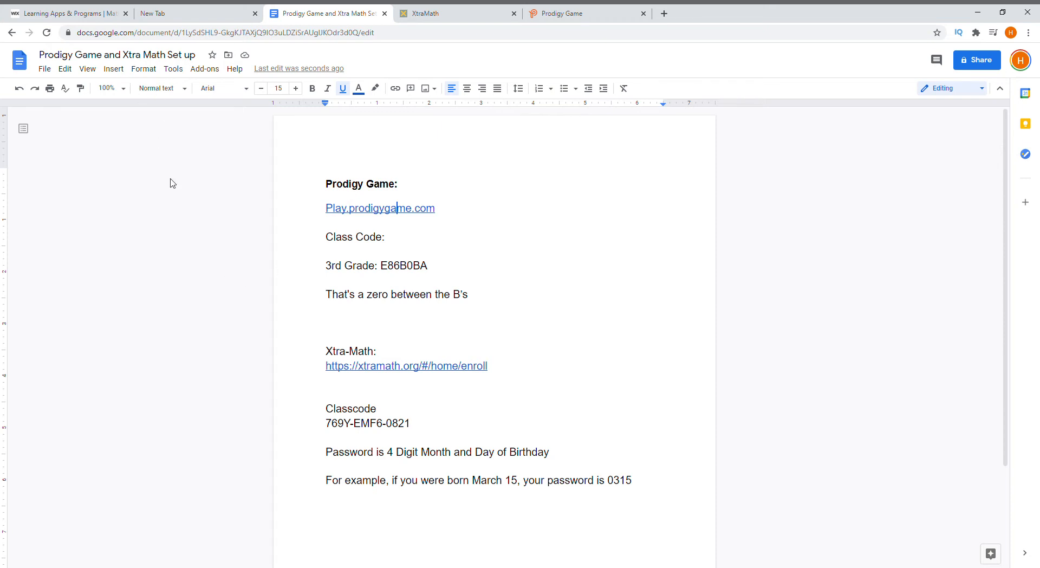
pyautogui.moveTo(503, 253)
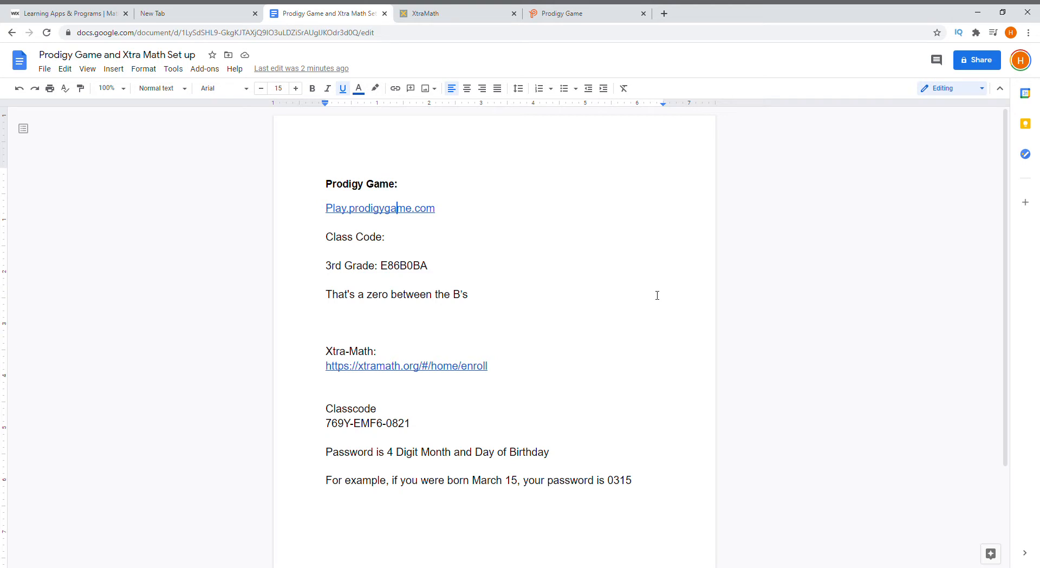
pyautogui.moveTo(575, 242)
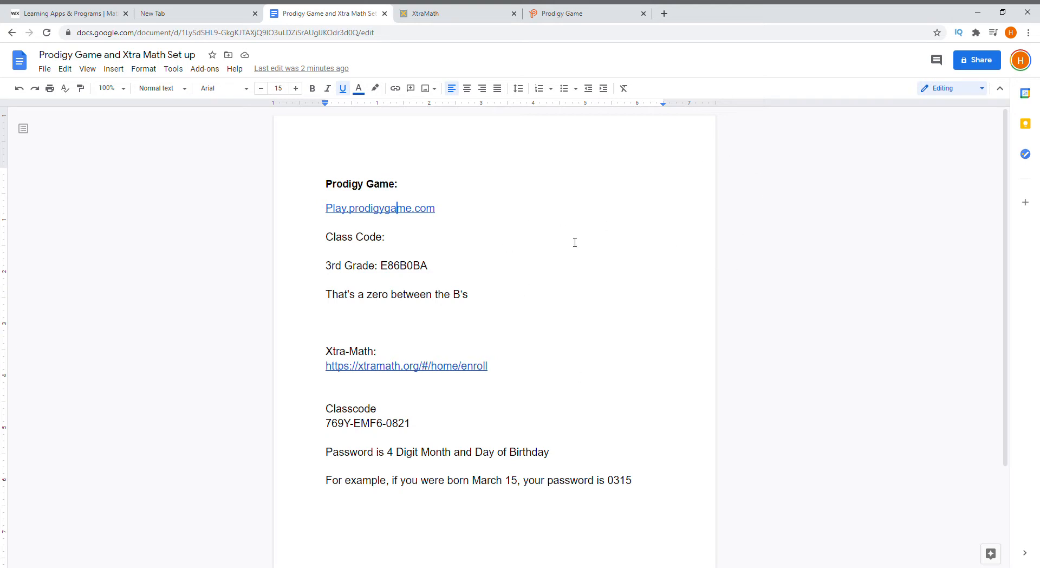
pyautogui.moveTo(342, 231)
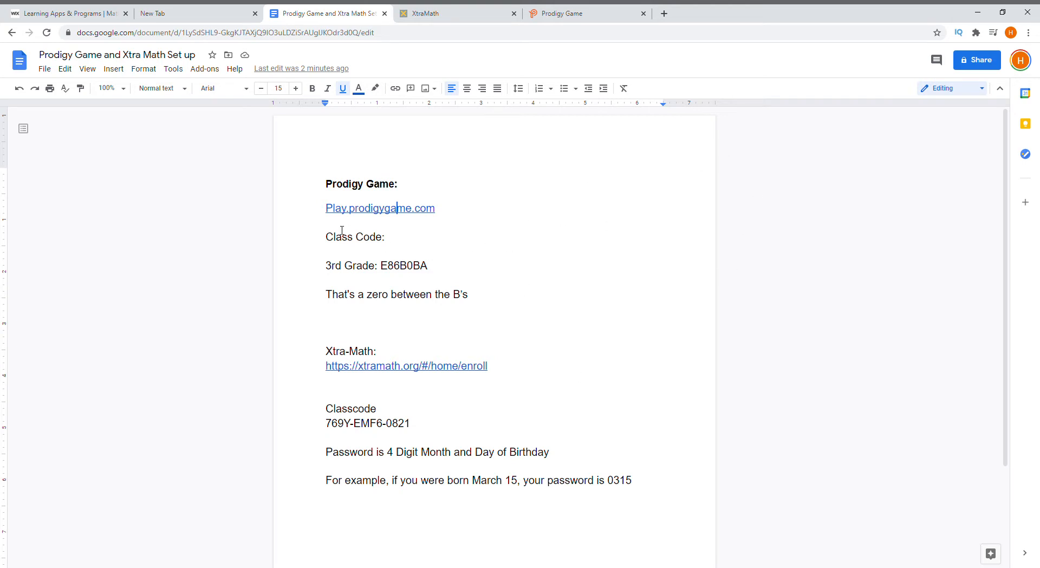
pyautogui.moveTo(374, 197)
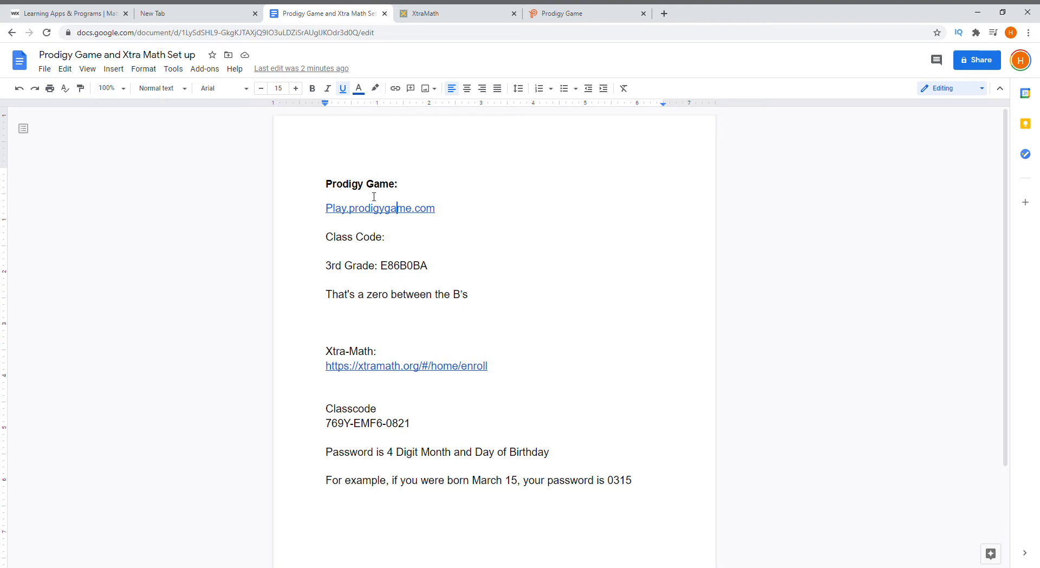
pyautogui.moveTo(402, 200)
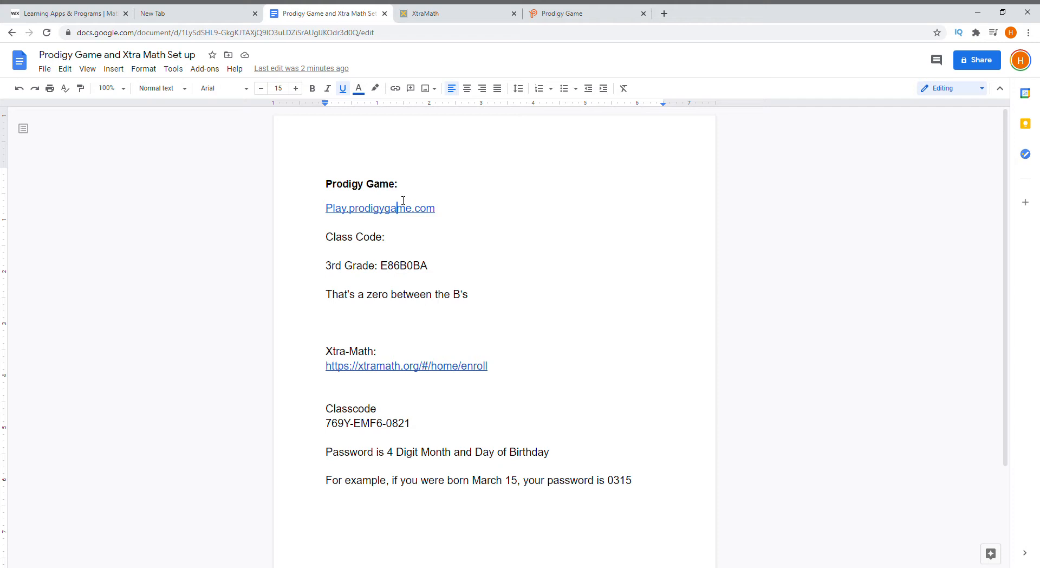
pyautogui.moveTo(823, 121)
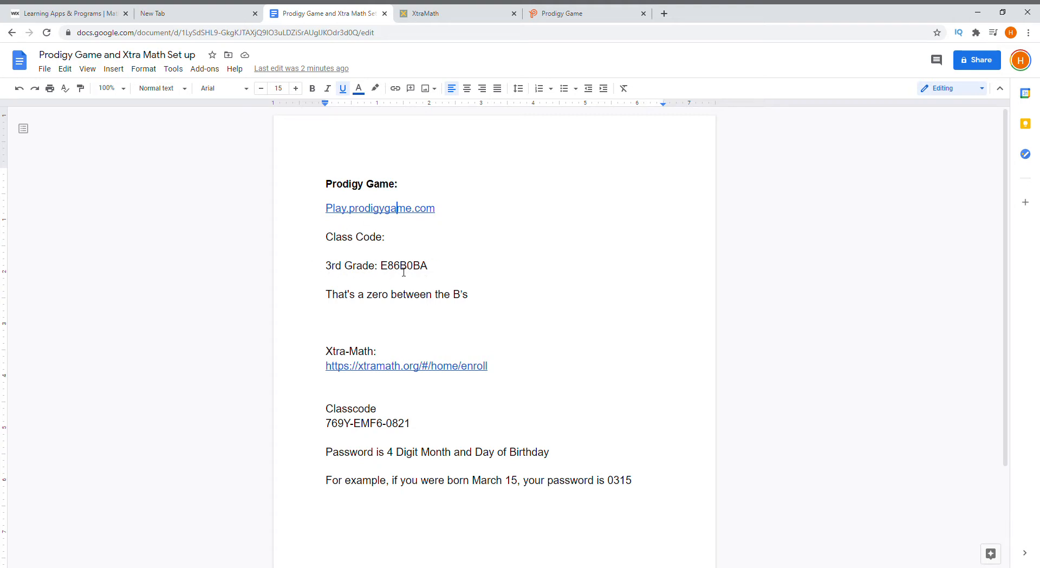
pyautogui.moveTo(415, 276)
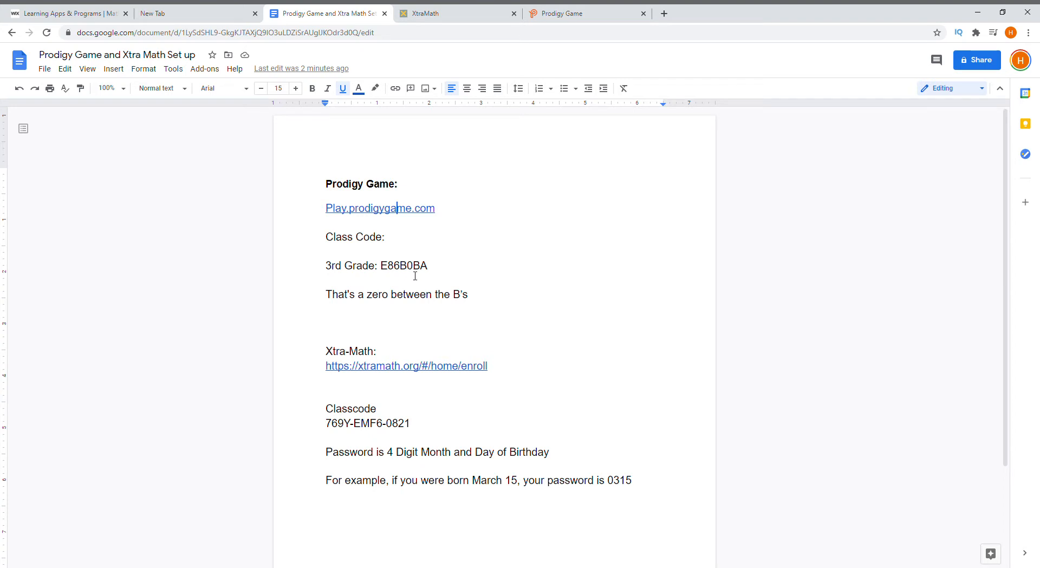
pyautogui.moveTo(357, 183)
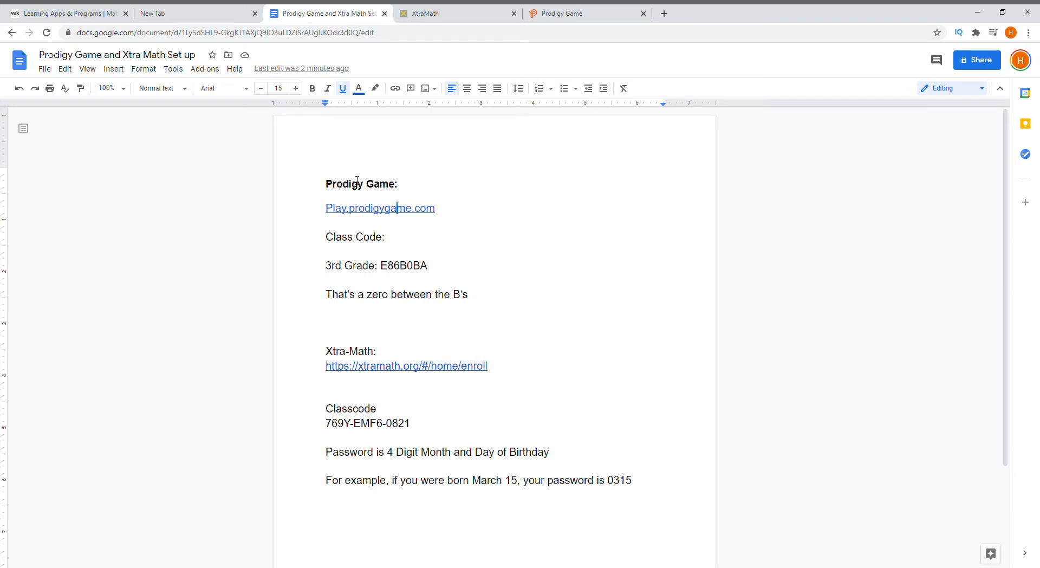
pyautogui.moveTo(398, 225)
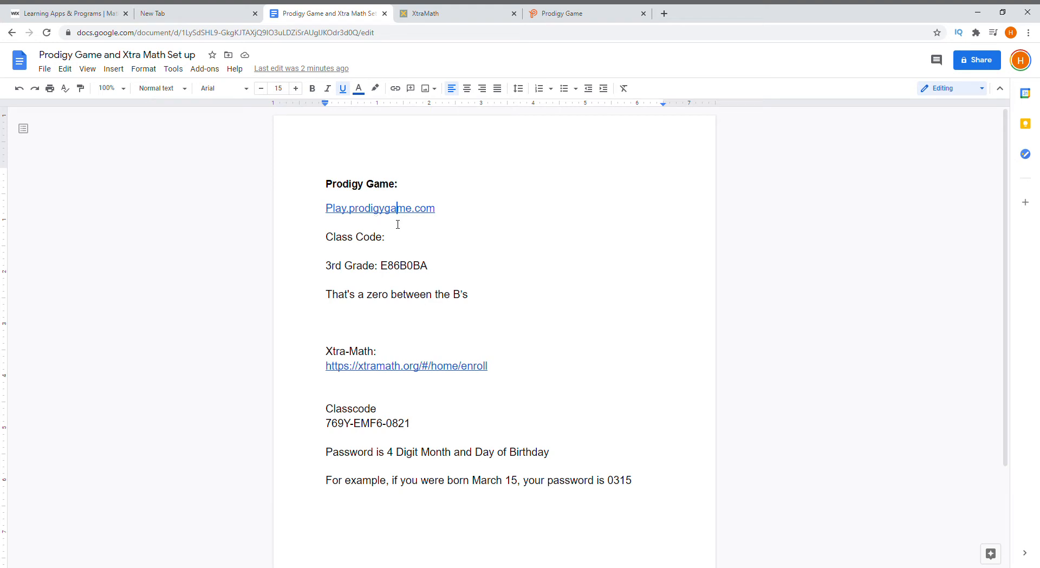
pyautogui.moveTo(402, 226)
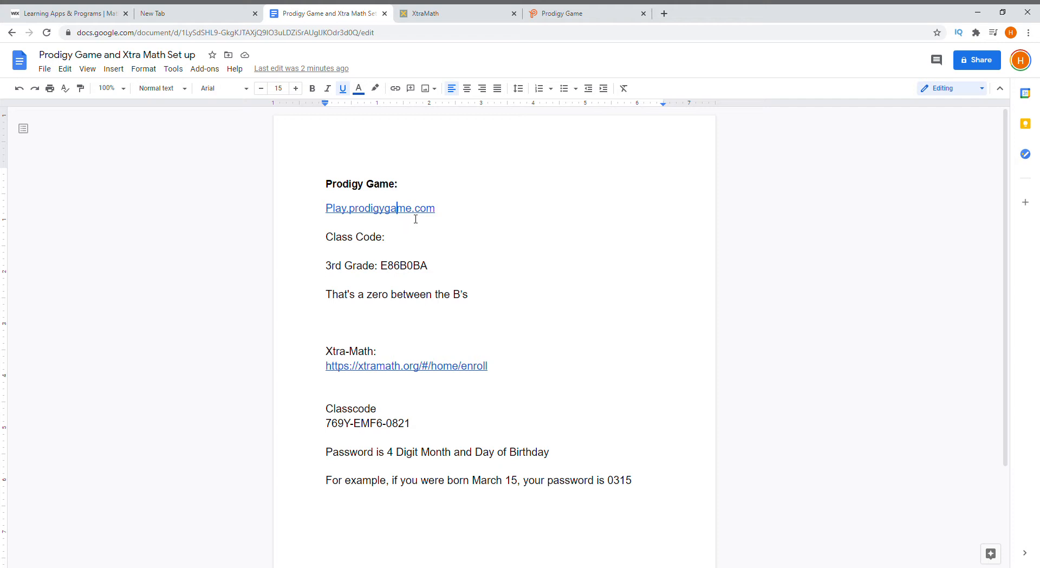
pyautogui.moveTo(345, 232)
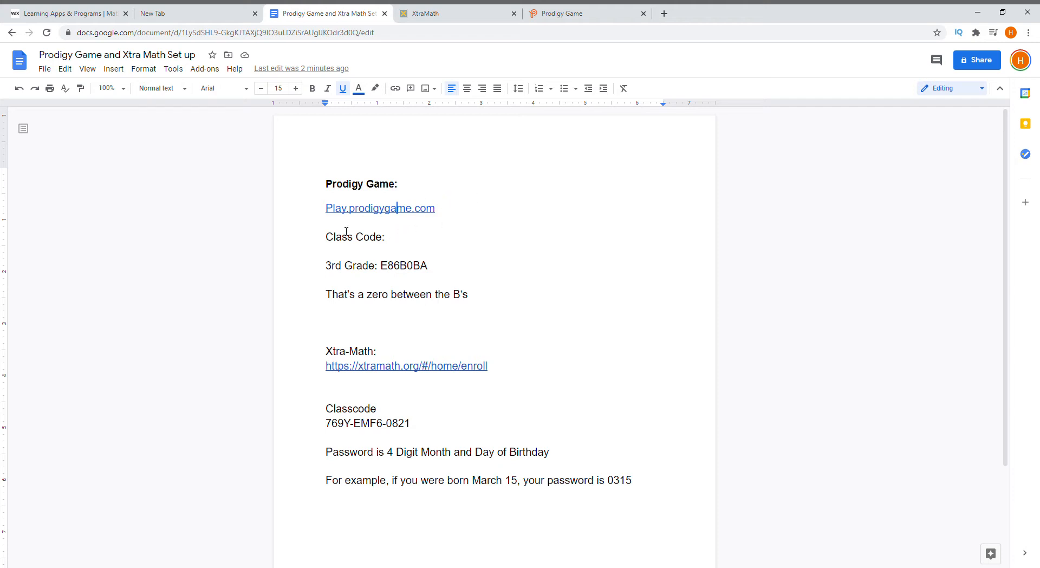
pyautogui.moveTo(584, 7)
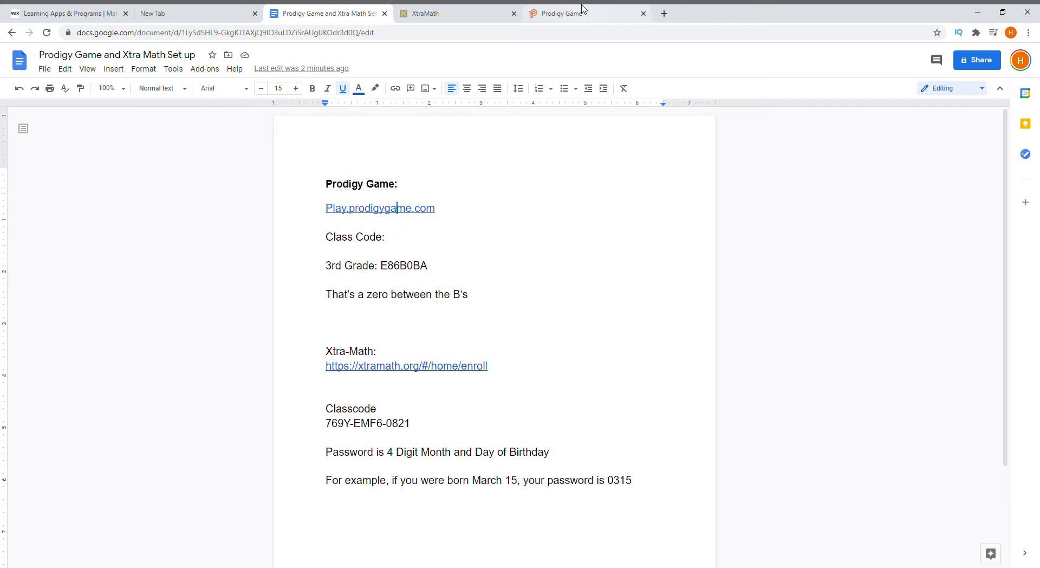
# Fill Prodigy's sign-up form with first name 'Bruce', last initial 'B' and a password.
pyautogui.click(569, 13)
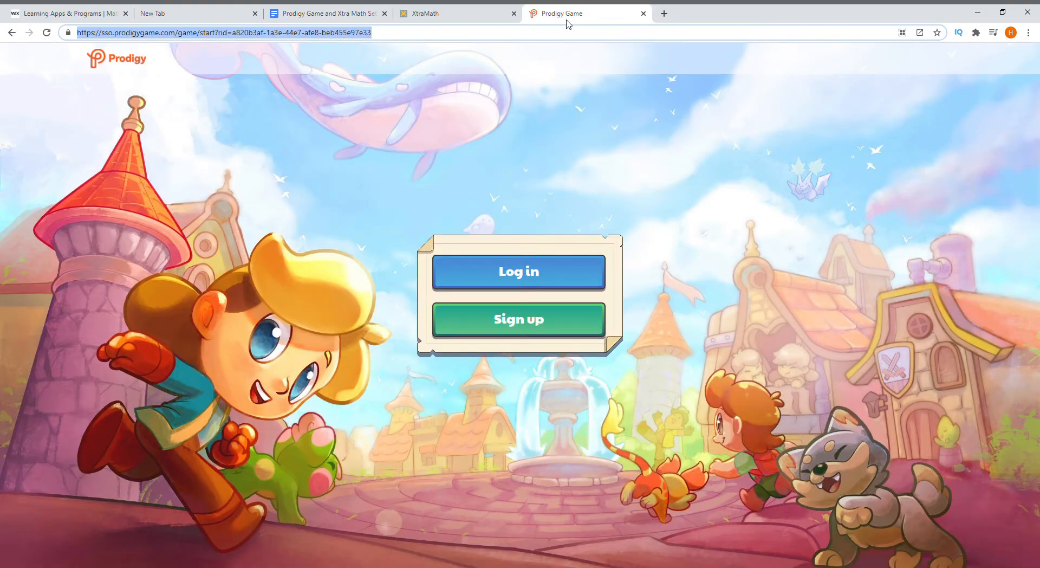
pyautogui.moveTo(365, 283)
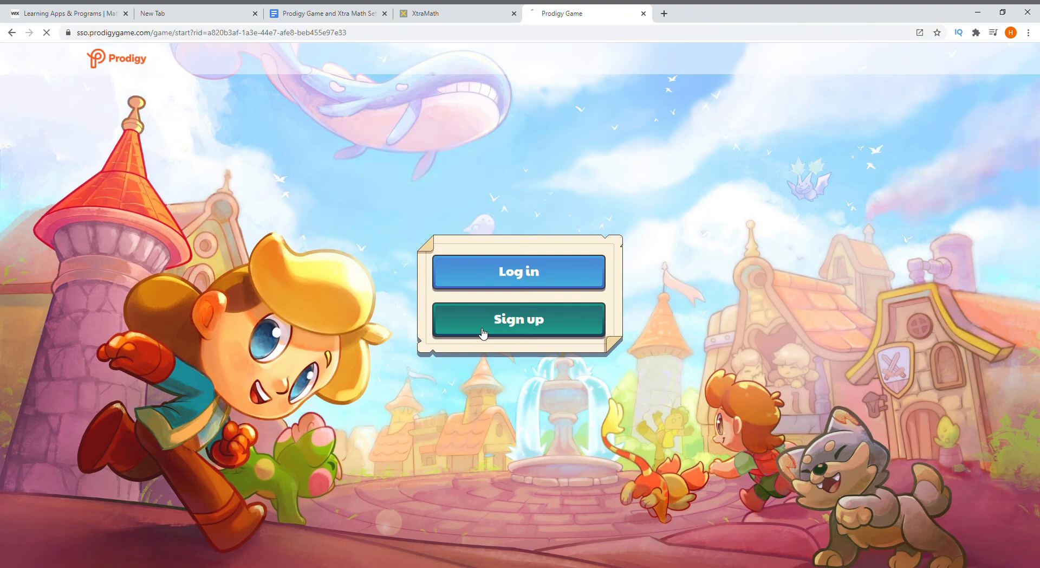
pyautogui.click(520, 319)
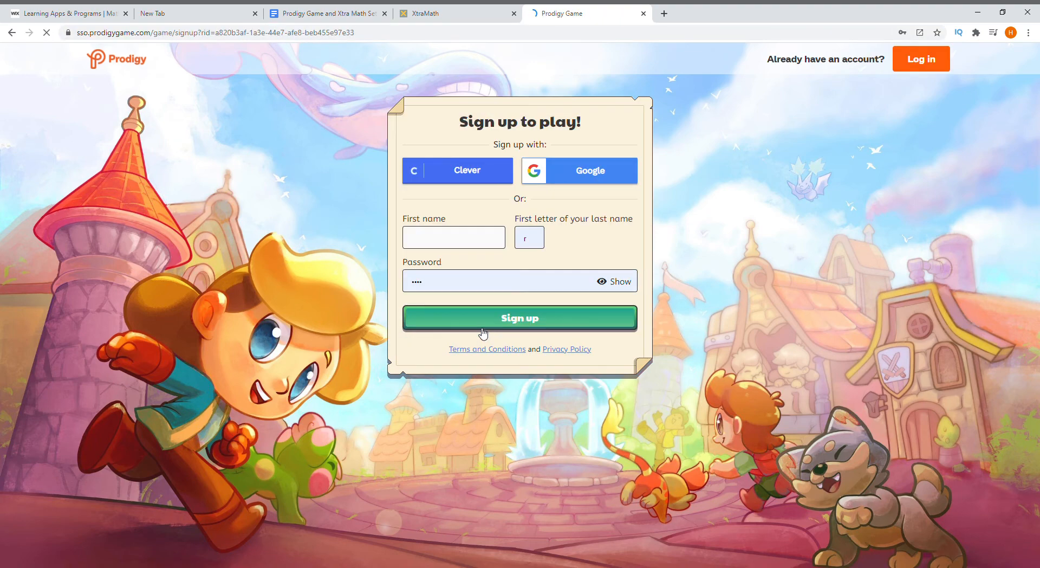
pyautogui.click(454, 236)
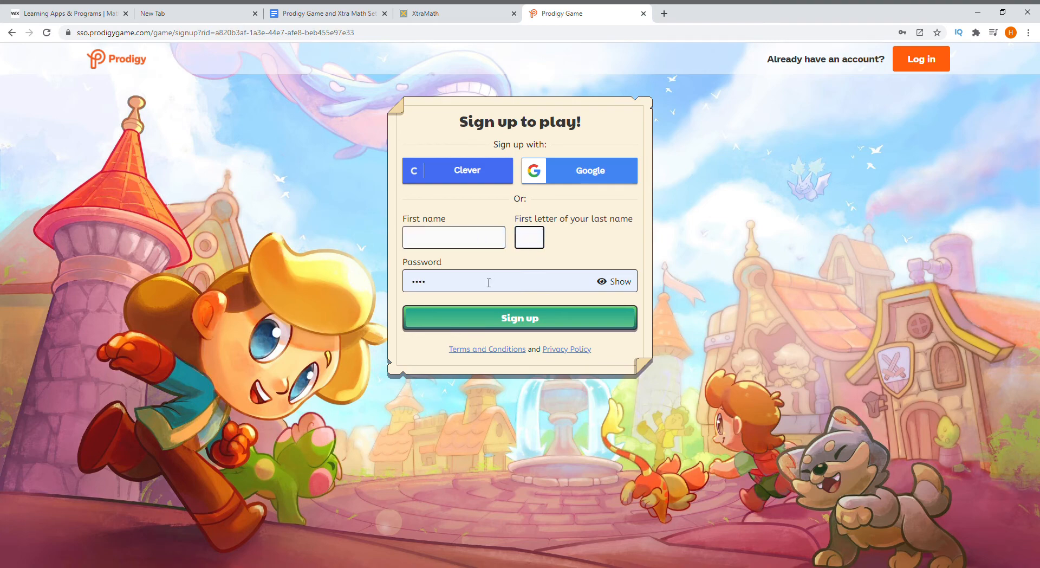
pyautogui.click(453, 237)
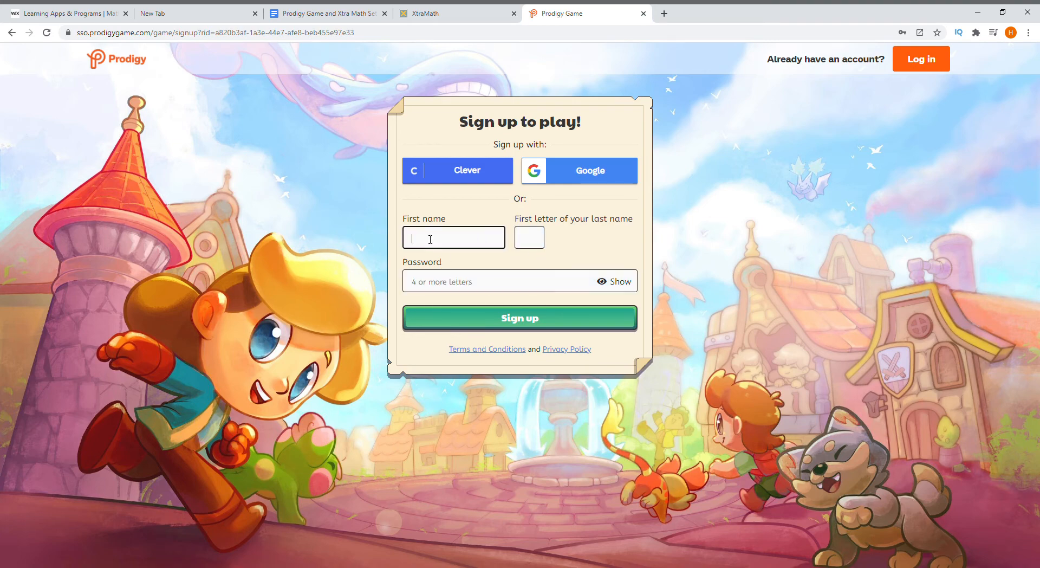
pyautogui.write('Bruce')
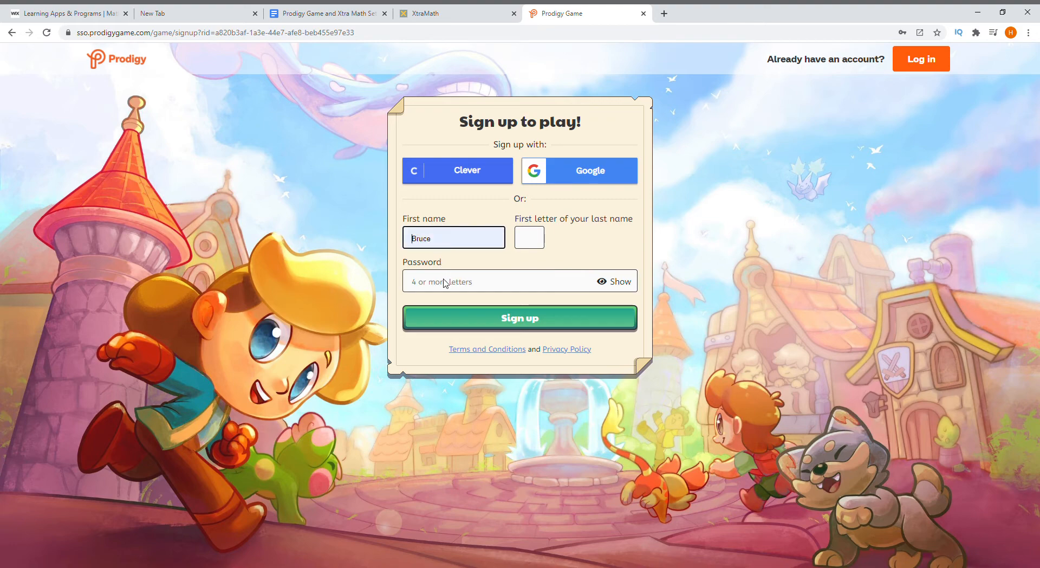
pyautogui.click(529, 237)
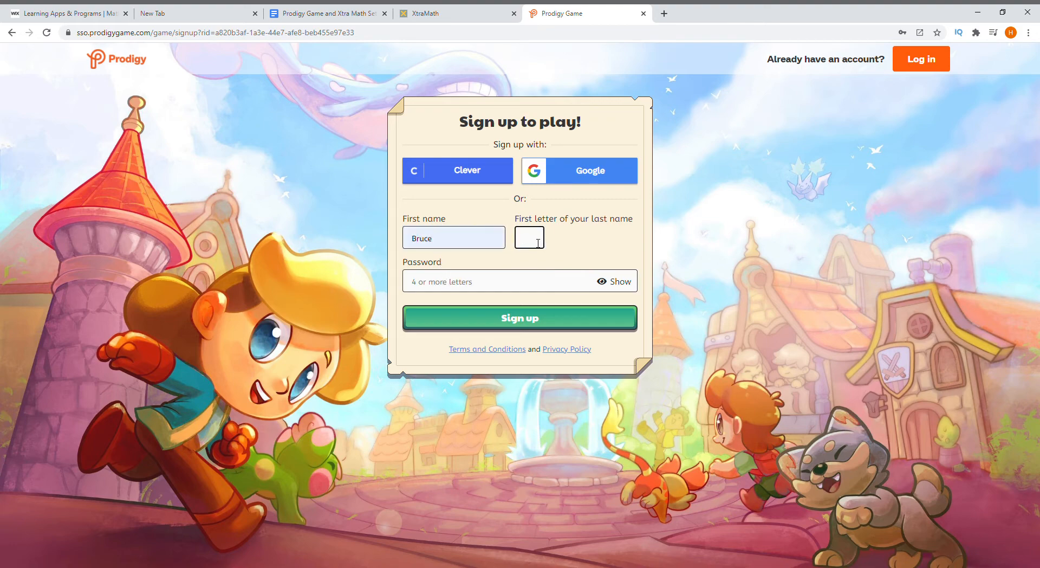
pyautogui.write('B')
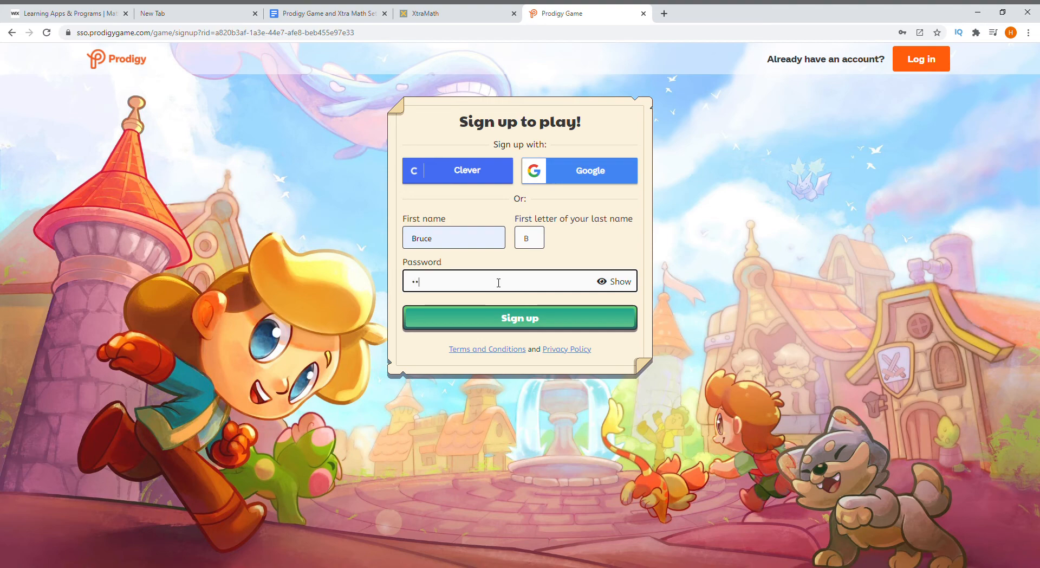
pyautogui.write('••')
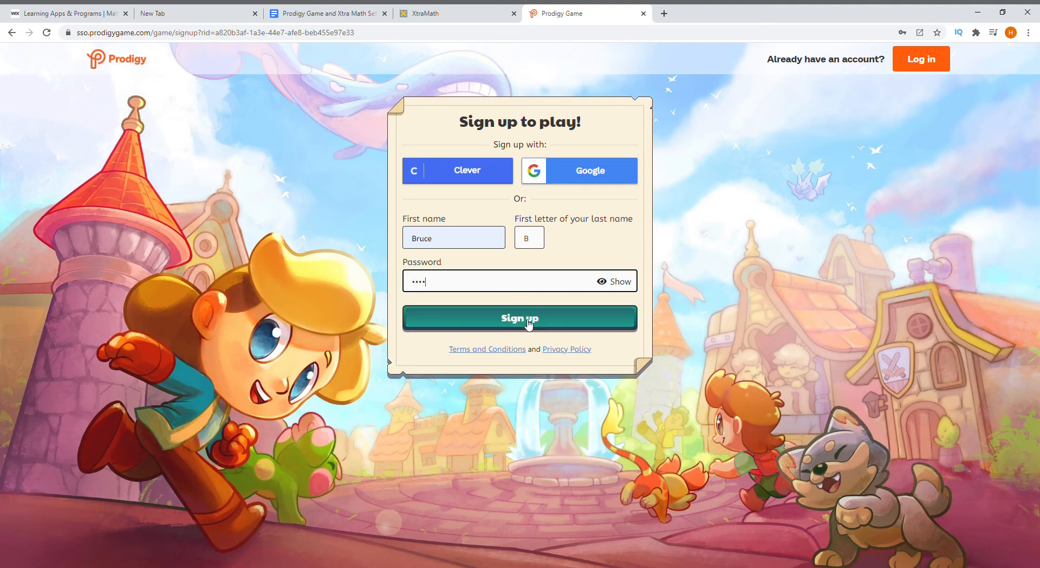
# Submit the sign-up form and dismiss the login details notice.
pyautogui.click(520, 318)
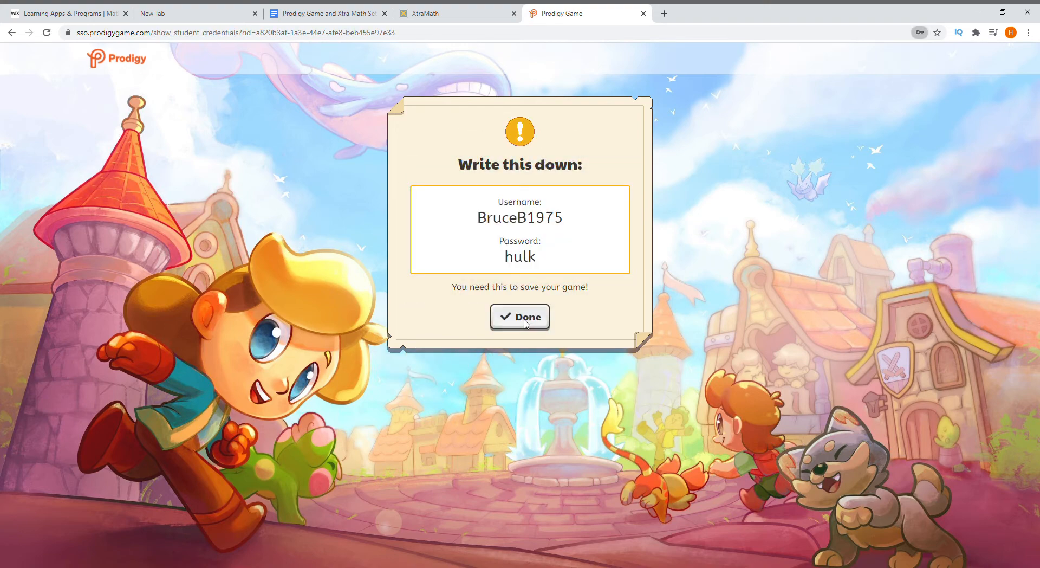
pyautogui.moveTo(569, 151)
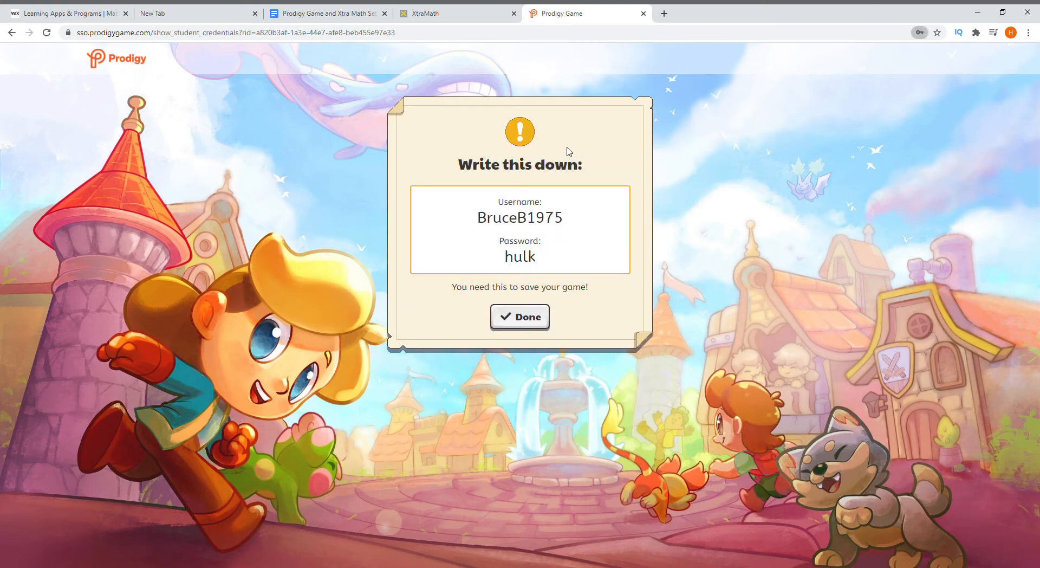
pyautogui.moveTo(469, 202)
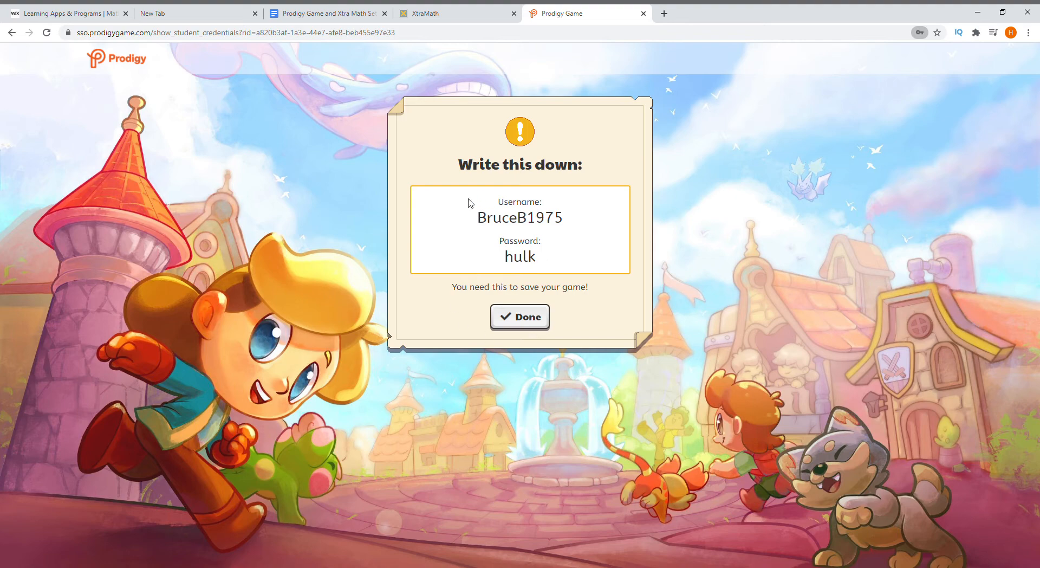
pyautogui.moveTo(565, 214)
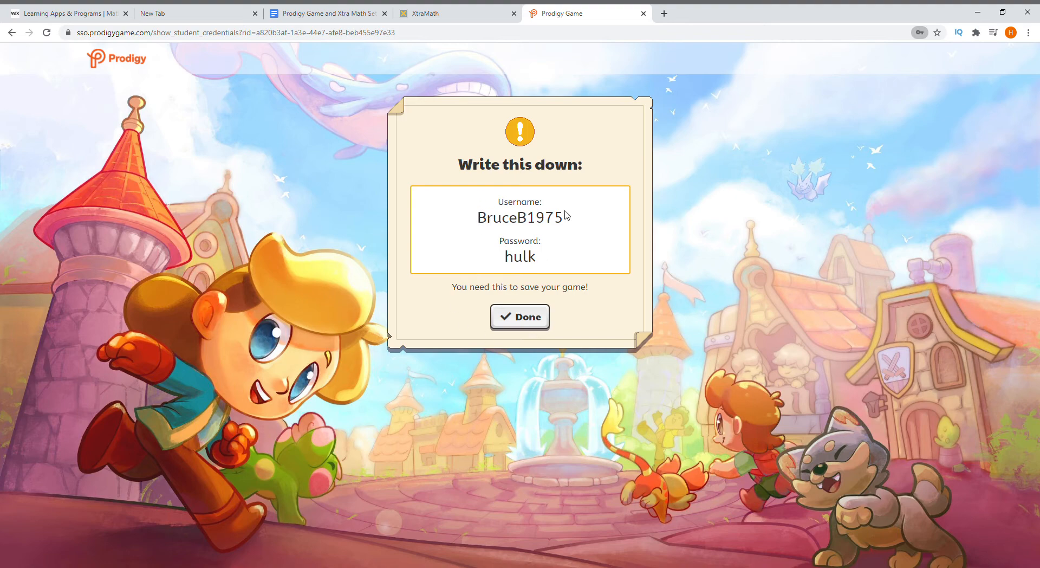
pyautogui.moveTo(518, 264)
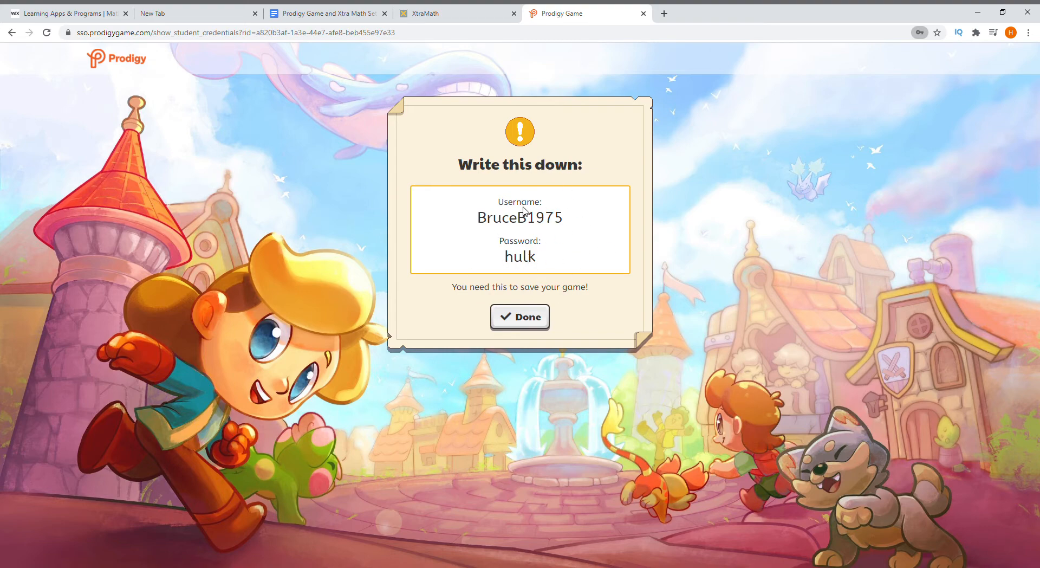
pyautogui.moveTo(535, 323)
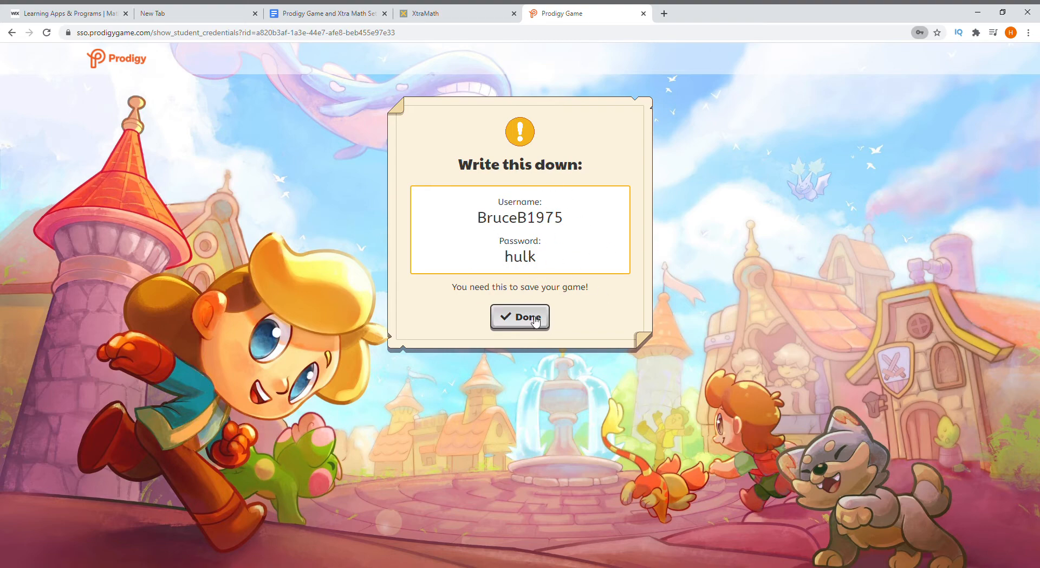
pyautogui.click(520, 317)
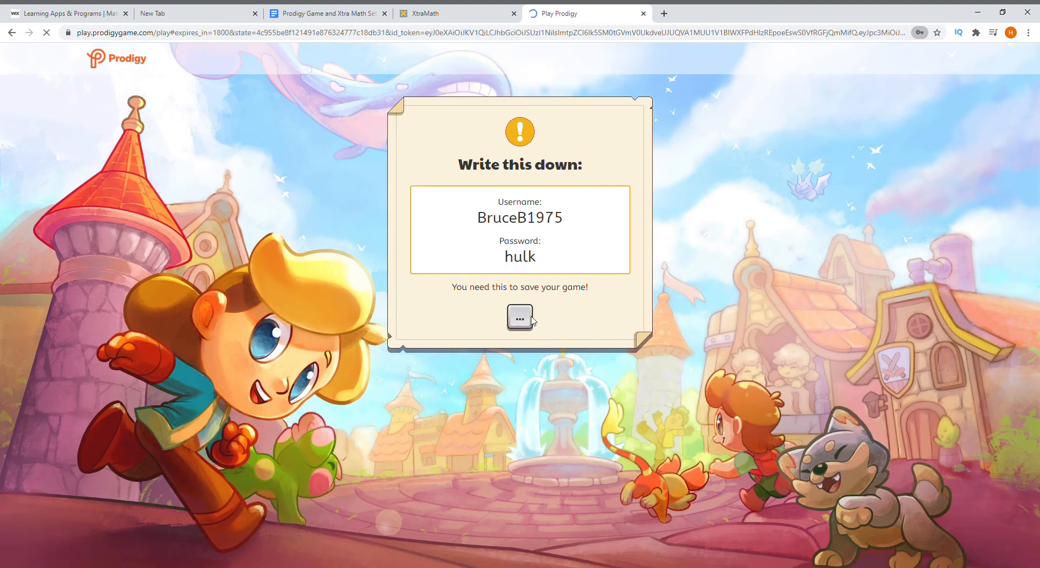
# Continue to Prodigy's class code prompt, then return to the setup document.
pyautogui.click(519, 317)
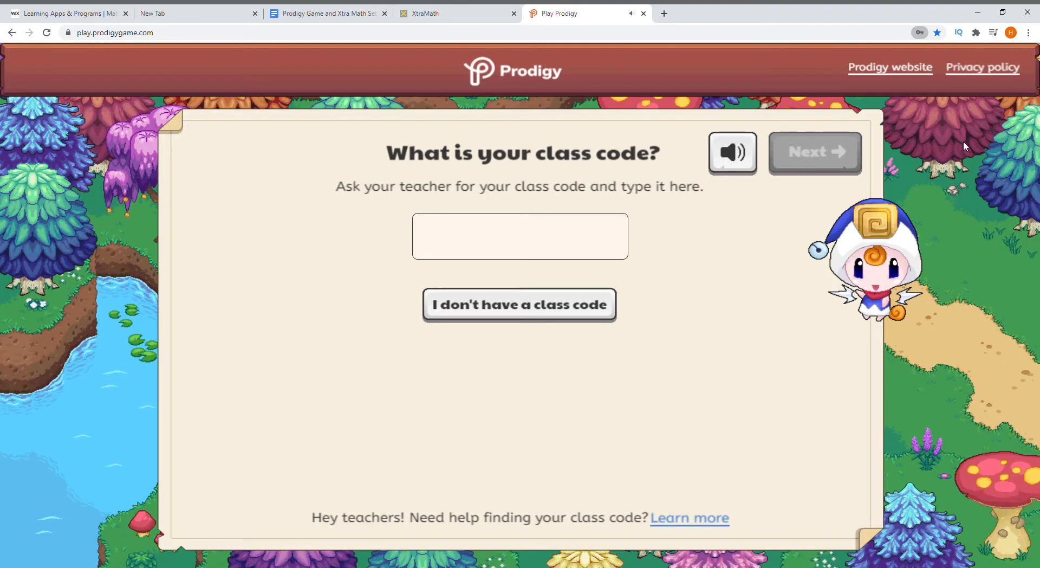
pyautogui.moveTo(1009, 101)
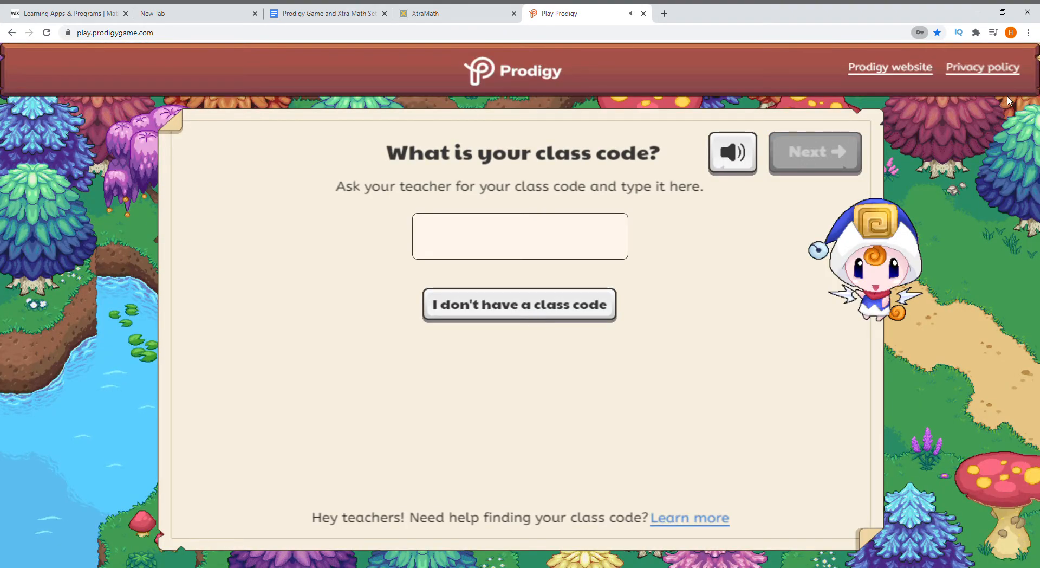
pyautogui.moveTo(551, 213)
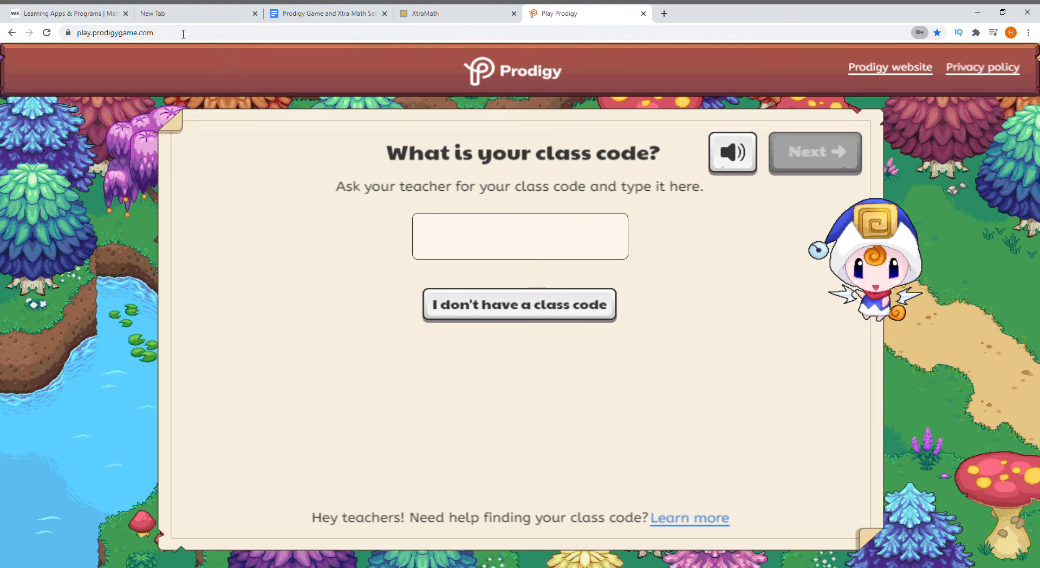
pyautogui.click(329, 13)
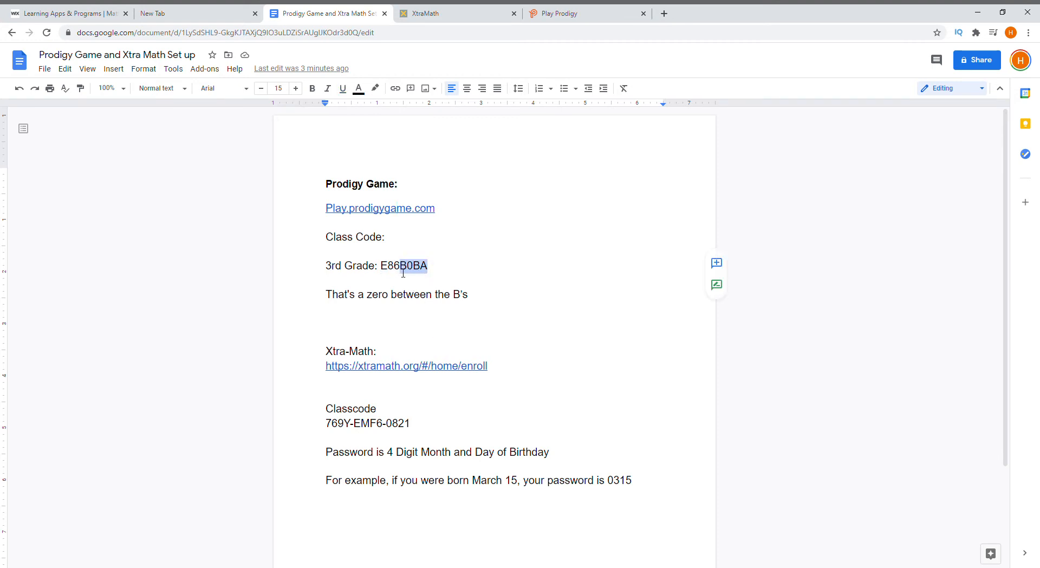
# Copy class code E86B0BA from the setup doc and submit it in Prodigy.
pyautogui.doubleClick(405, 266)
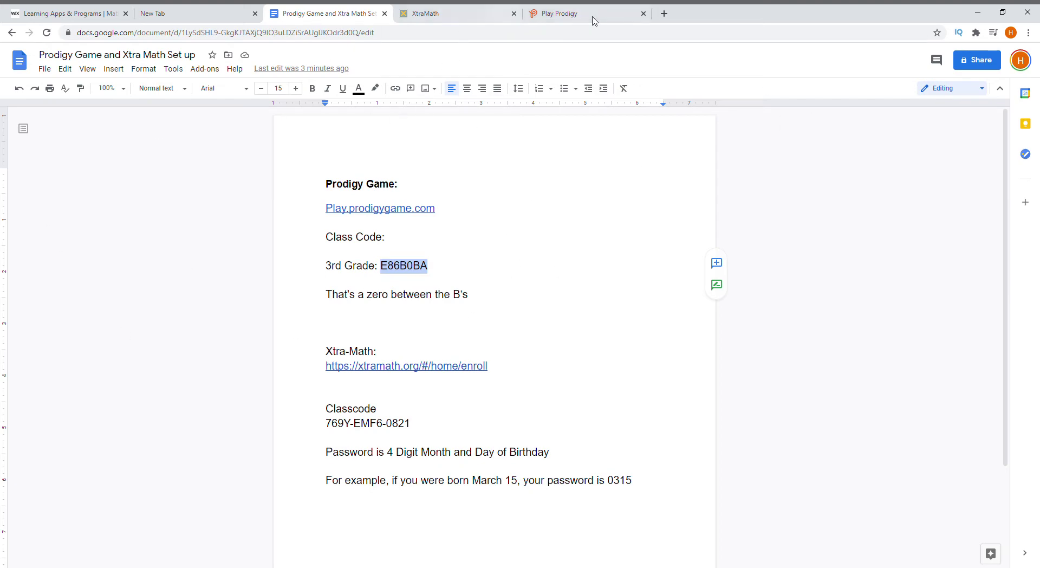
pyautogui.click(562, 14)
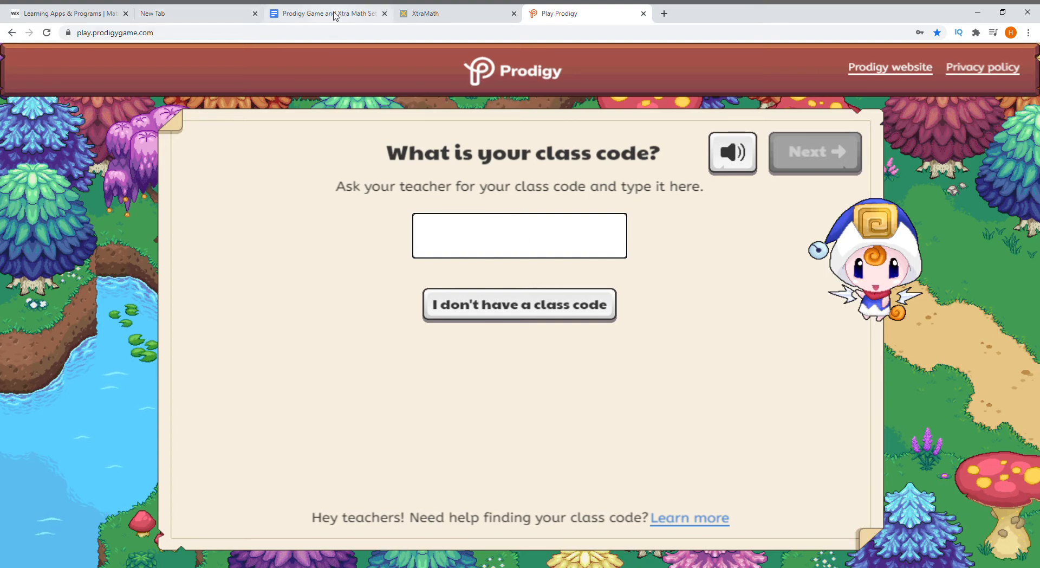
pyautogui.click(333, 14)
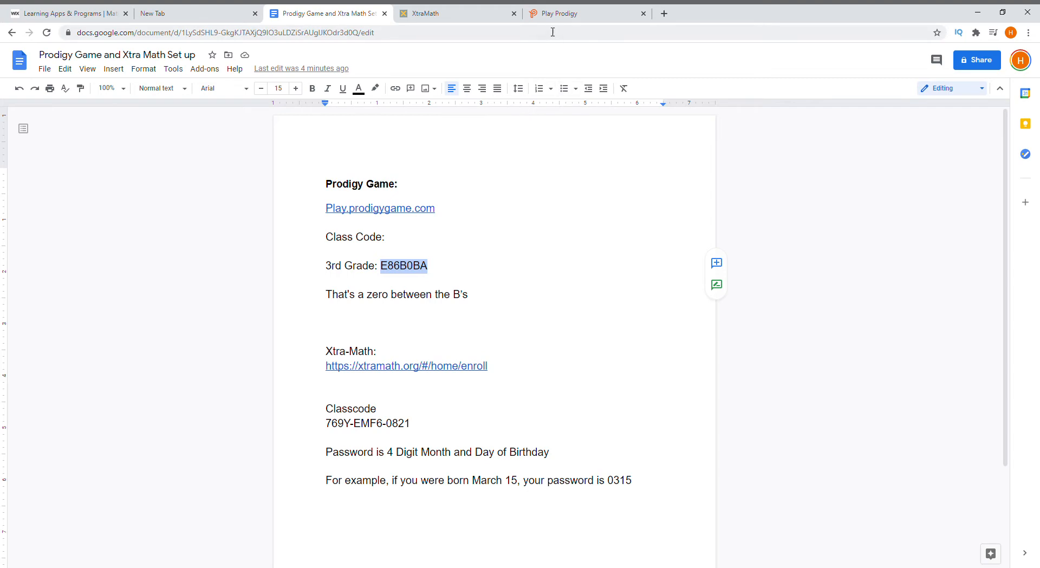
pyautogui.click(561, 13)
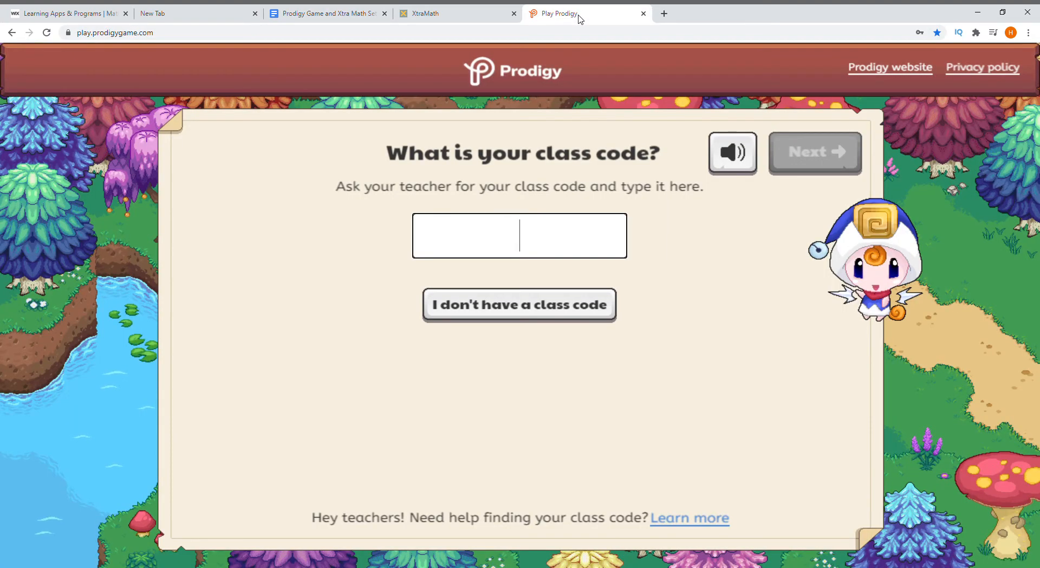
pyautogui.write('E86B0')
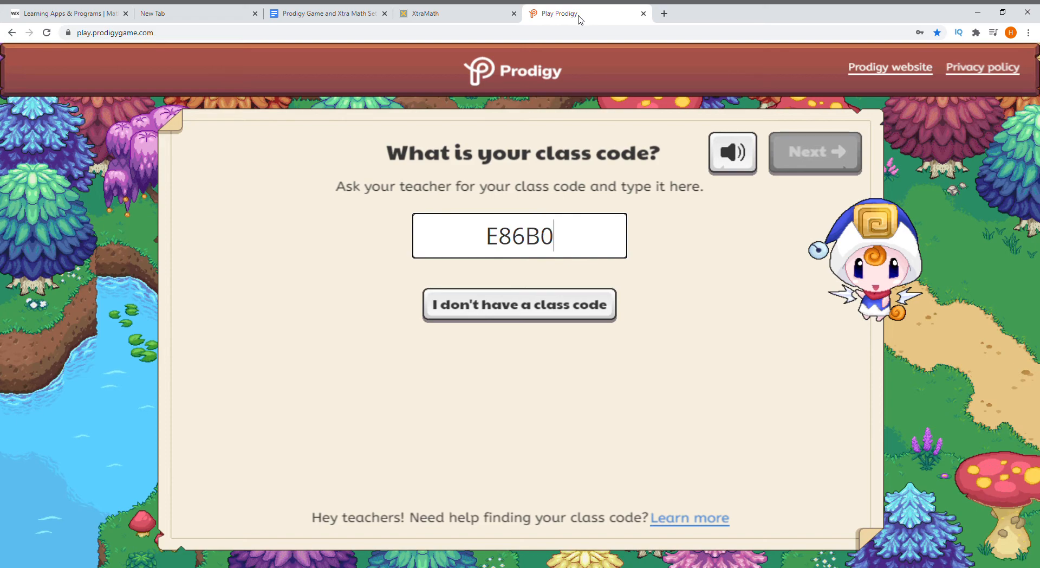
pyautogui.write('BA')
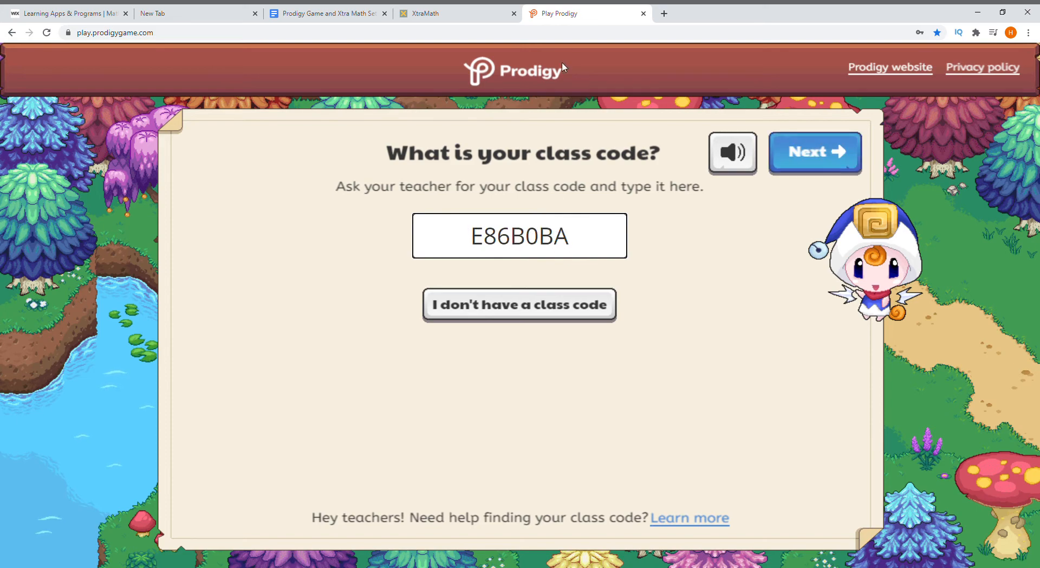
pyautogui.moveTo(649, 248)
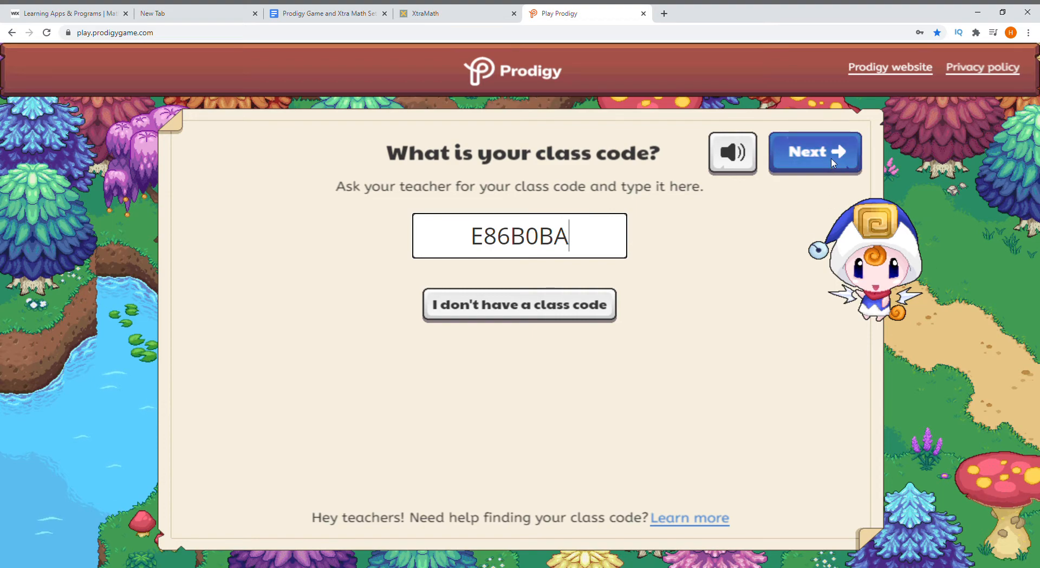
pyautogui.click(815, 152)
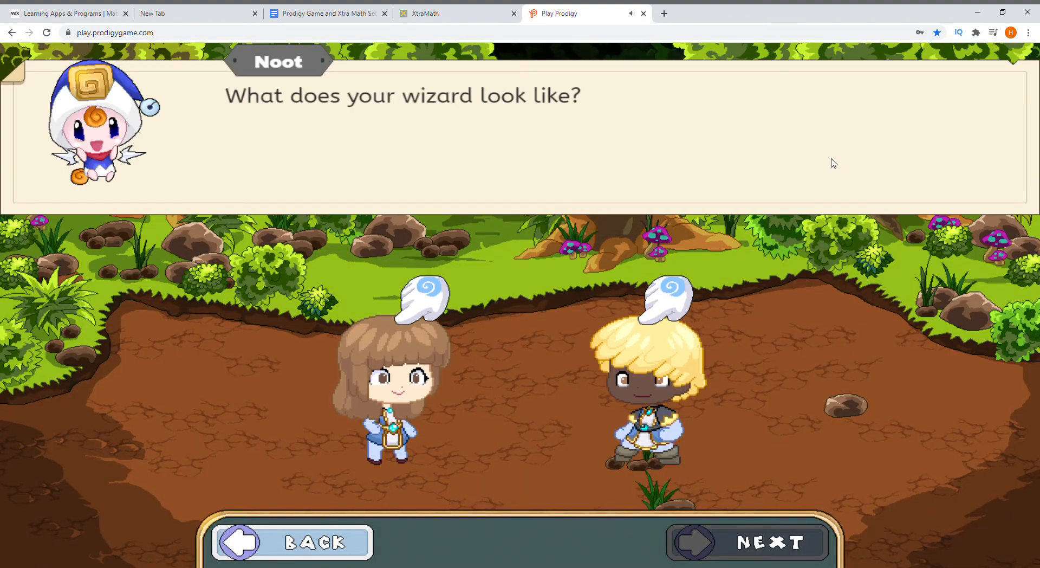
pyautogui.moveTo(470, 290)
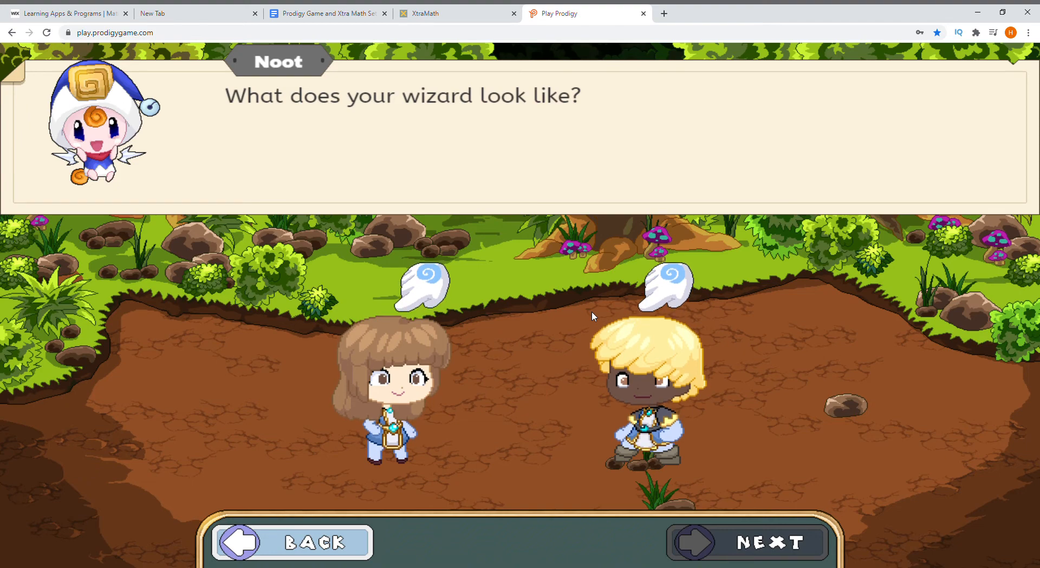
pyautogui.moveTo(797, 371)
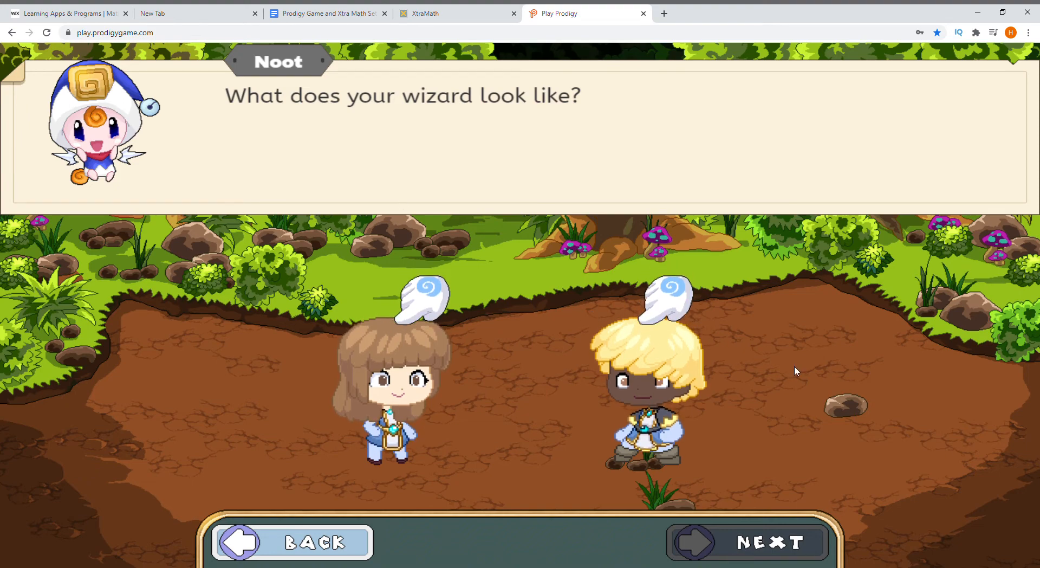
pyautogui.moveTo(358, 321)
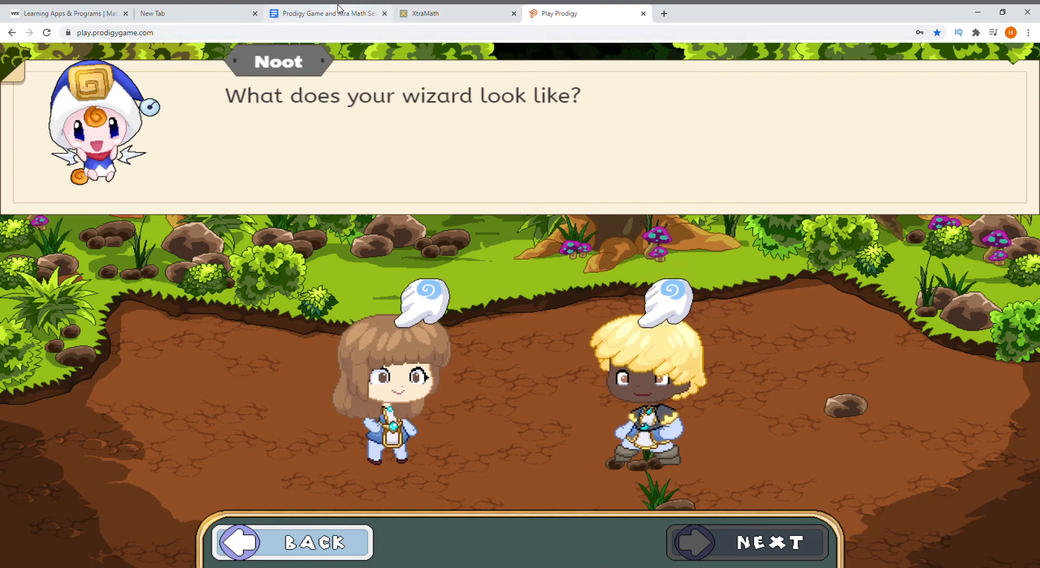
# Return to the setup document listing the Prodigy and XtraMath class codes.
pyautogui.click(326, 13)
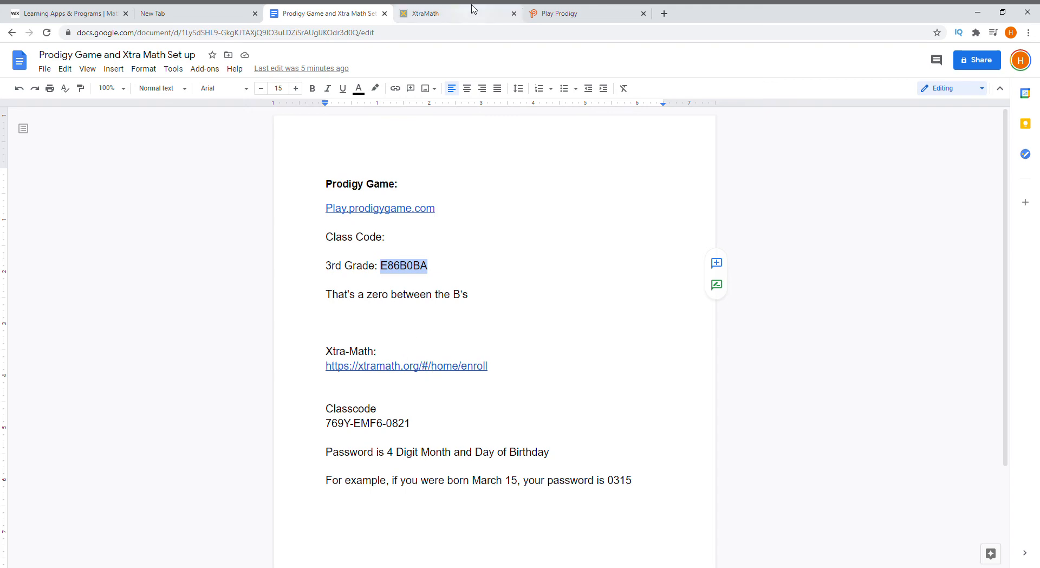
# Open XtraMath's enroll-with-code page and focus the parent's email field.
pyautogui.click(441, 13)
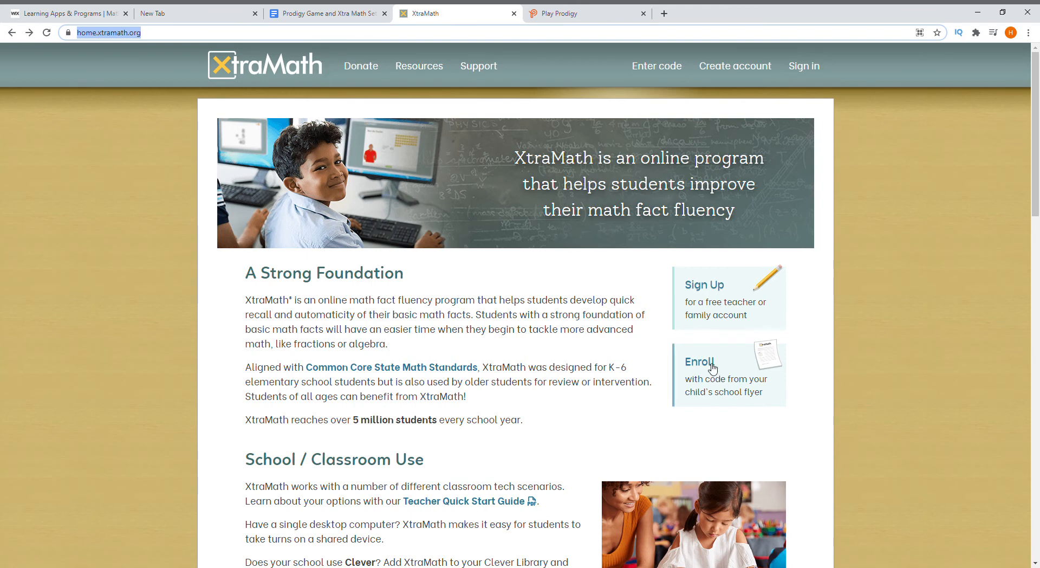
pyautogui.click(699, 361)
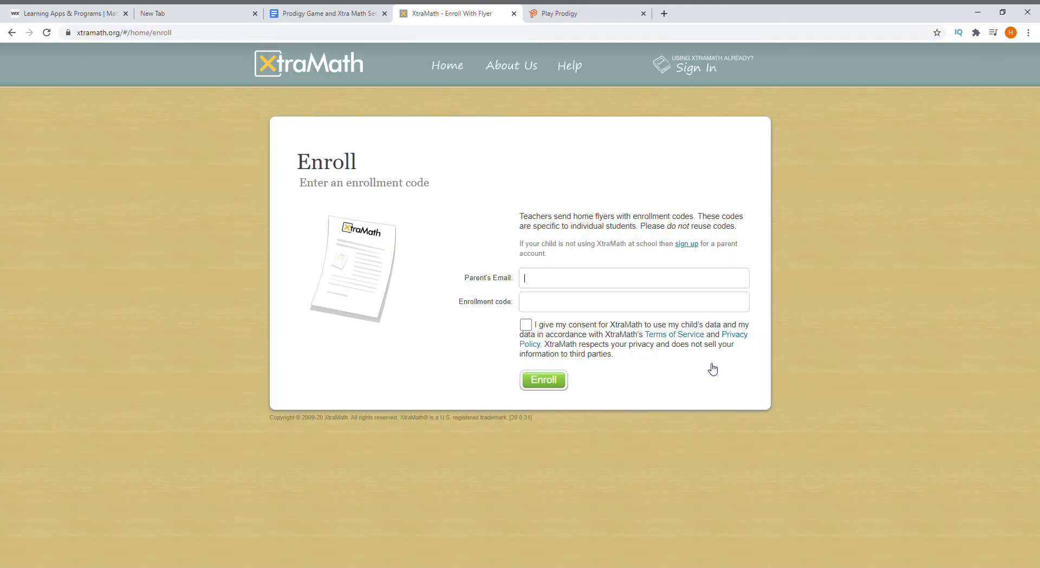
pyautogui.moveTo(573, 264)
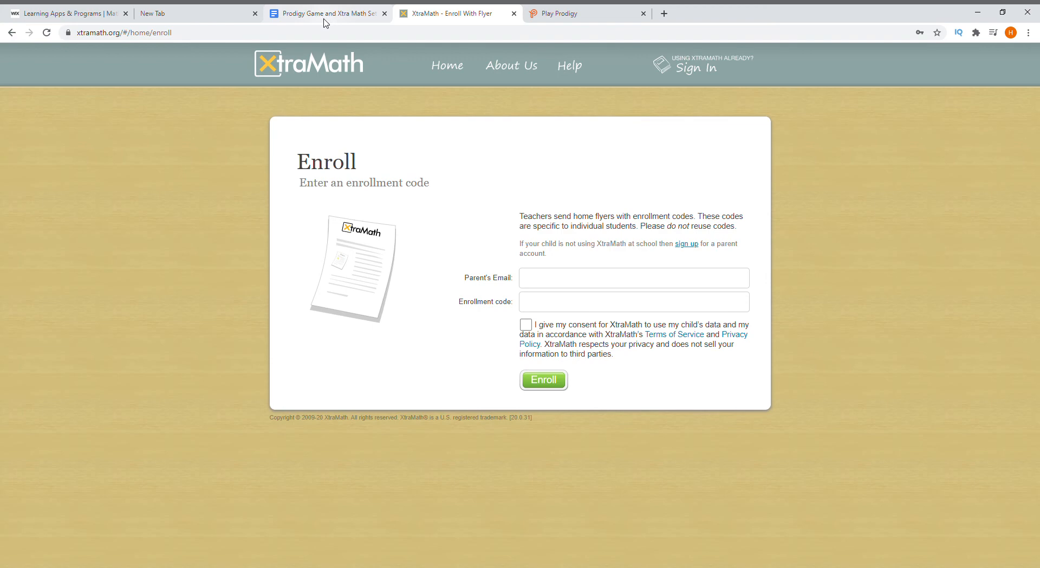
pyautogui.moveTo(323, 41)
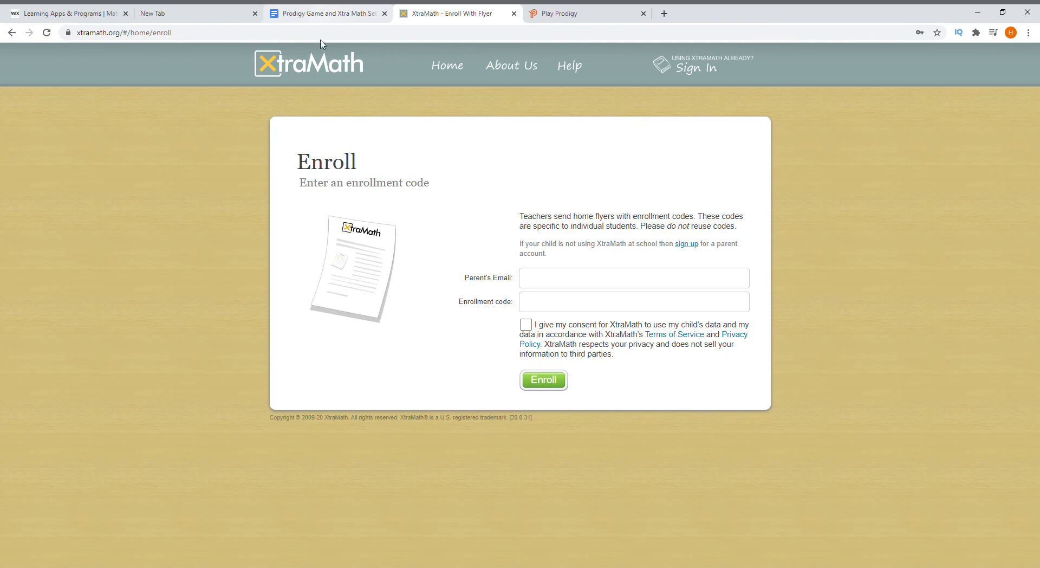
pyautogui.moveTo(507, 45)
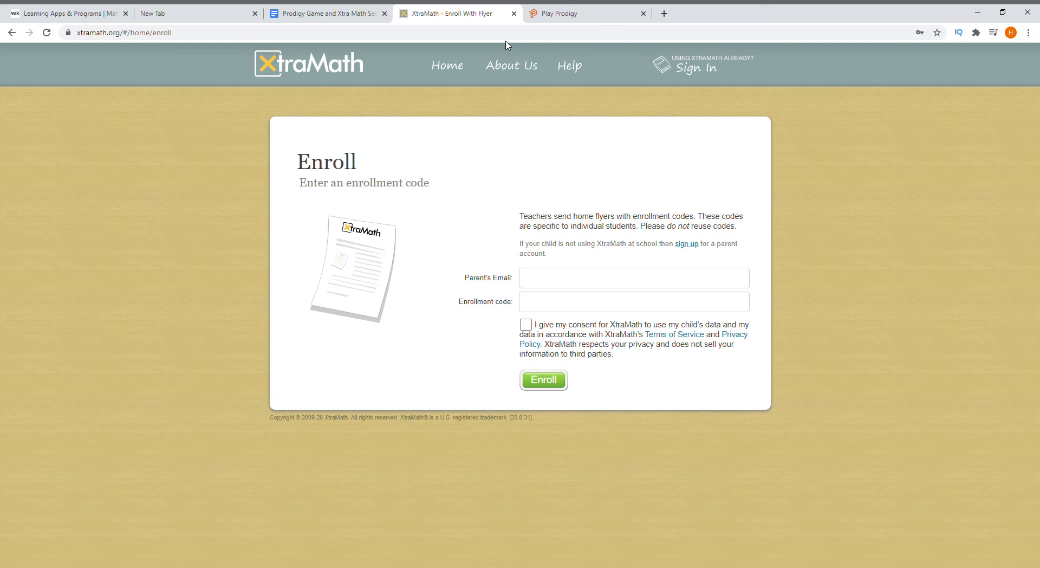
pyautogui.click(634, 278)
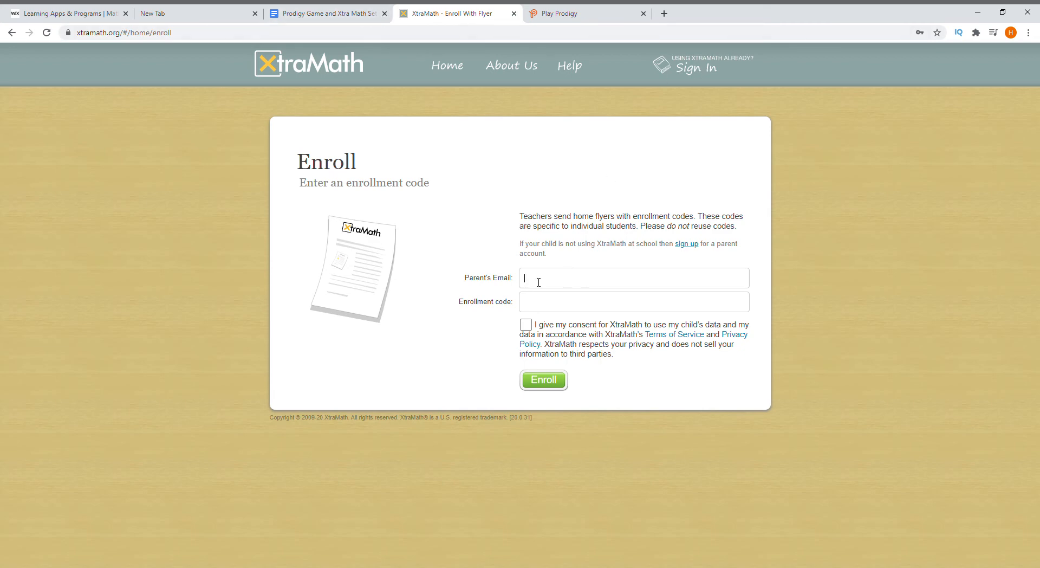
pyautogui.moveTo(631, 276)
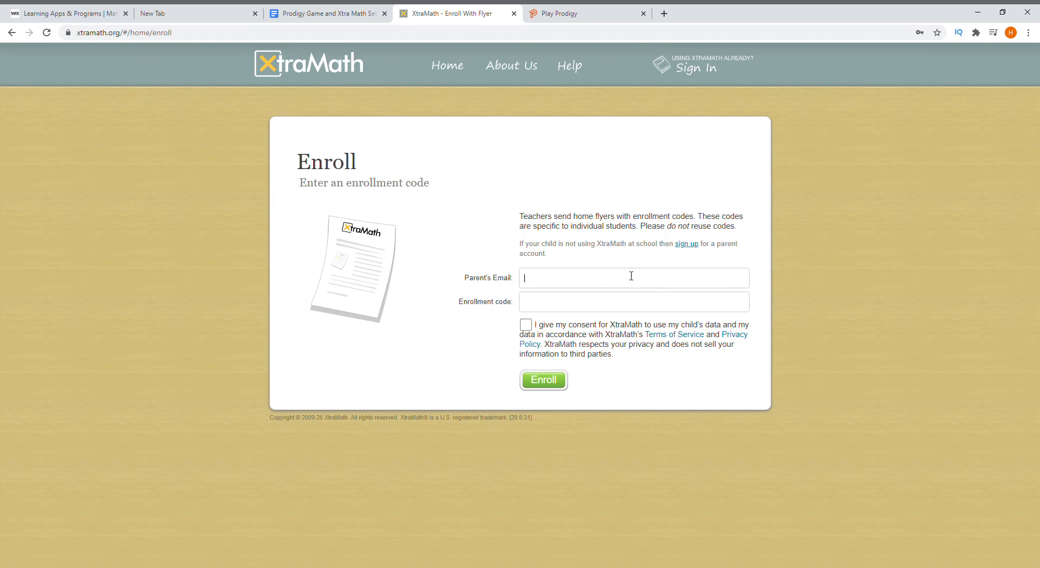
pyautogui.moveTo(344, 8)
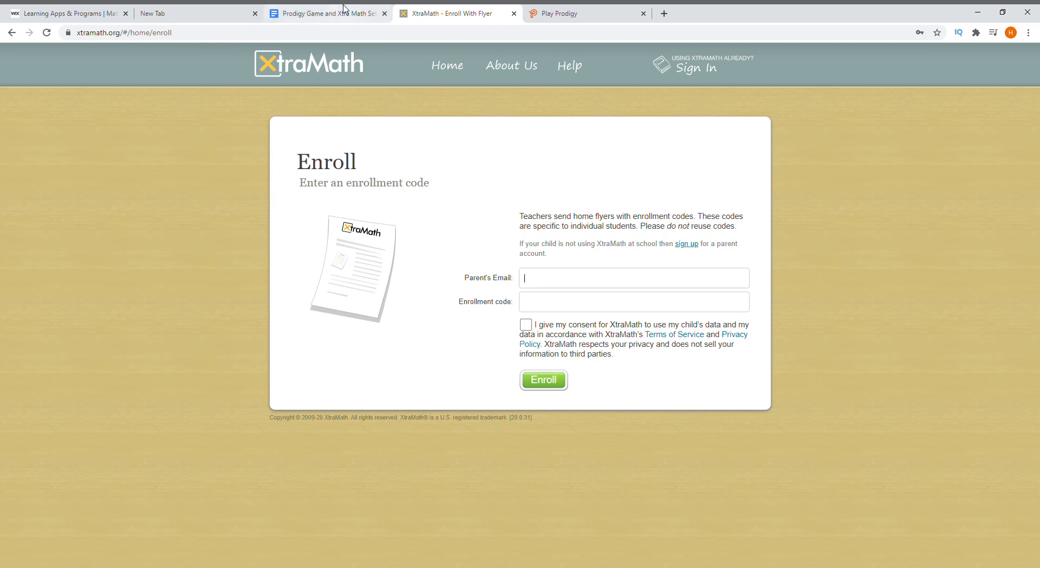
pyautogui.click(325, 13)
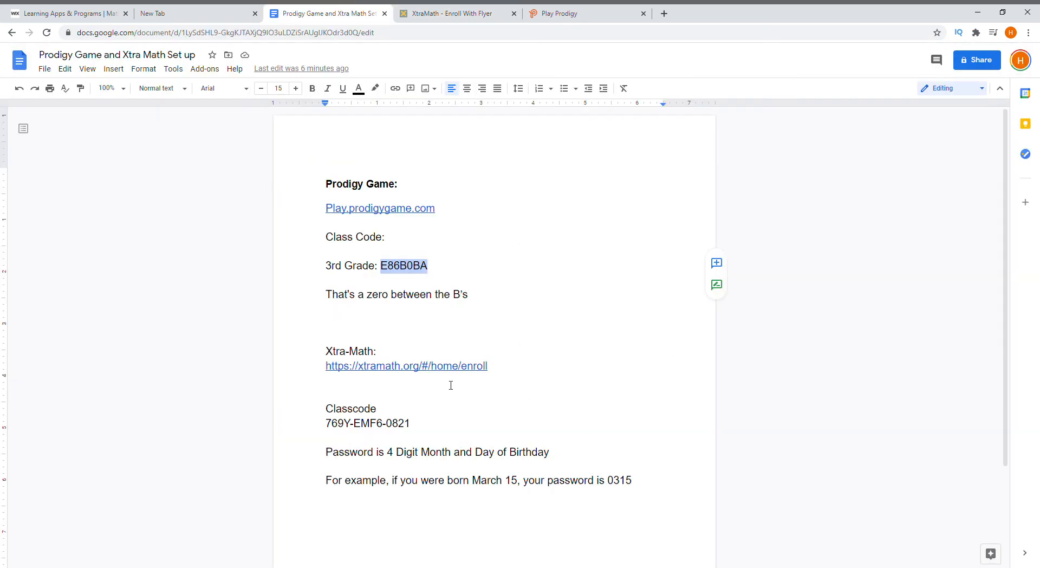
pyautogui.scroll(-3)
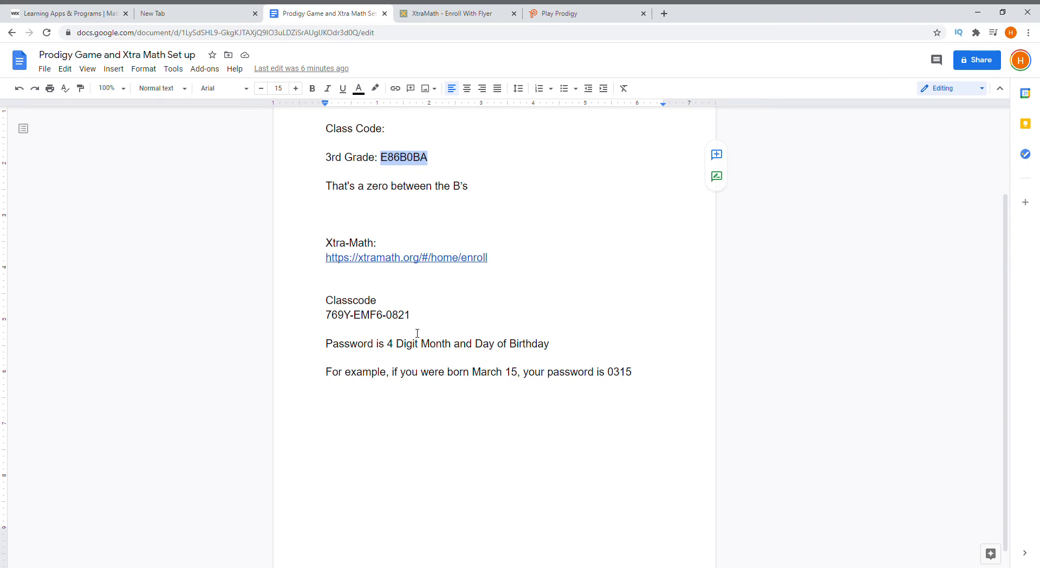
pyautogui.moveTo(463, 403)
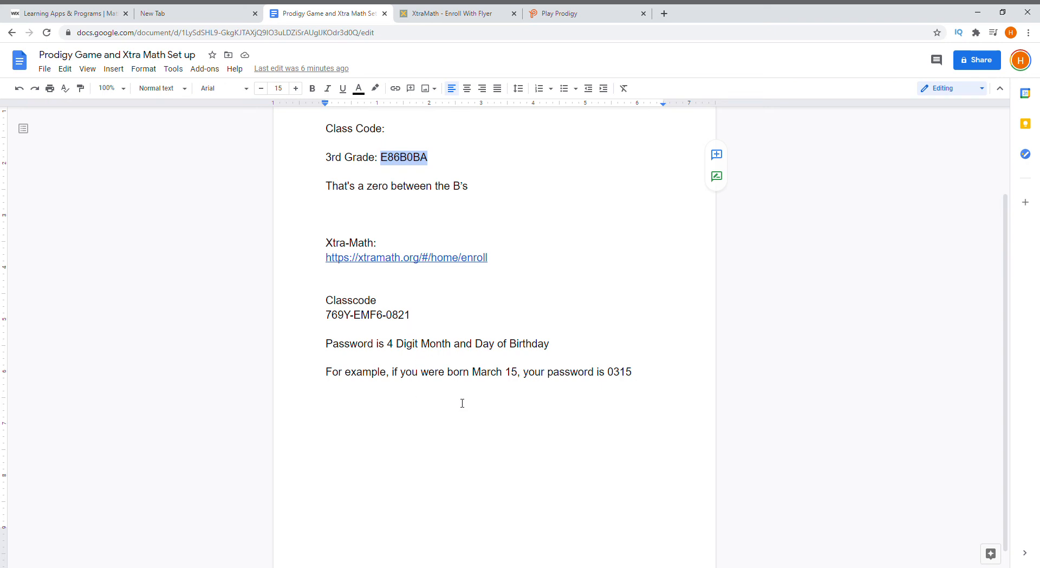
pyautogui.moveTo(633, 379)
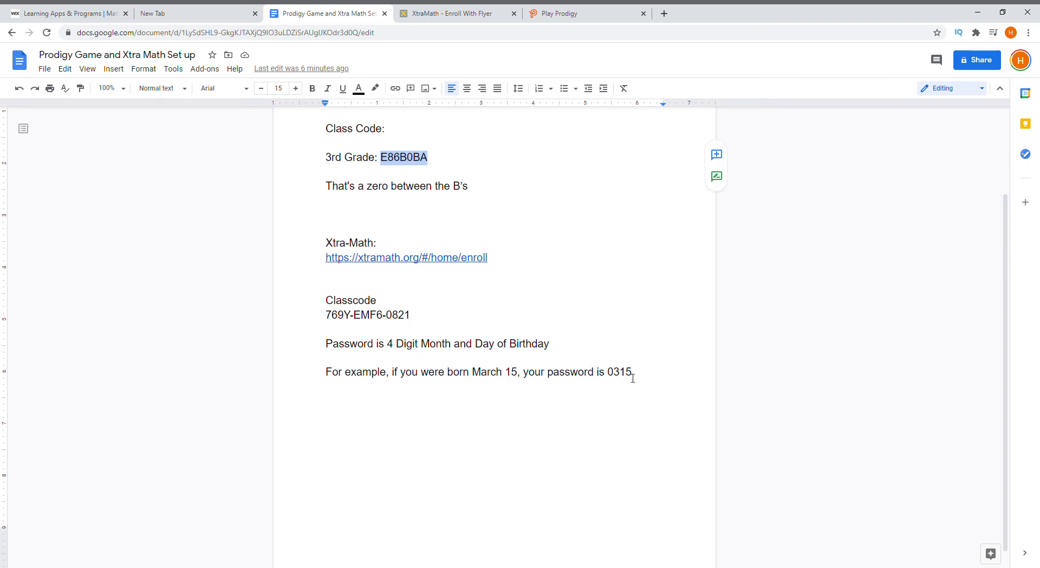
pyautogui.moveTo(417, 491)
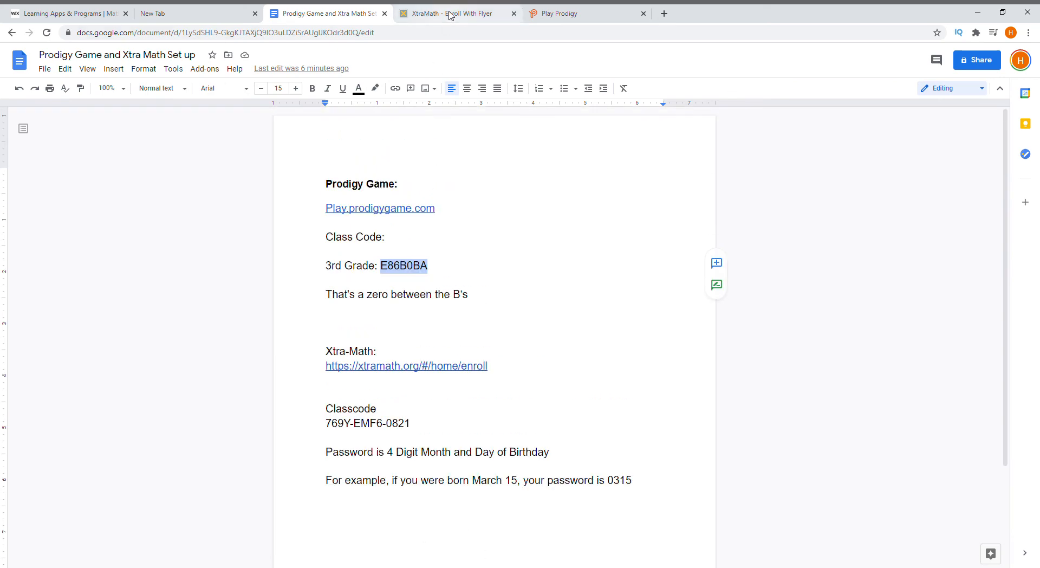
pyautogui.click(457, 14)
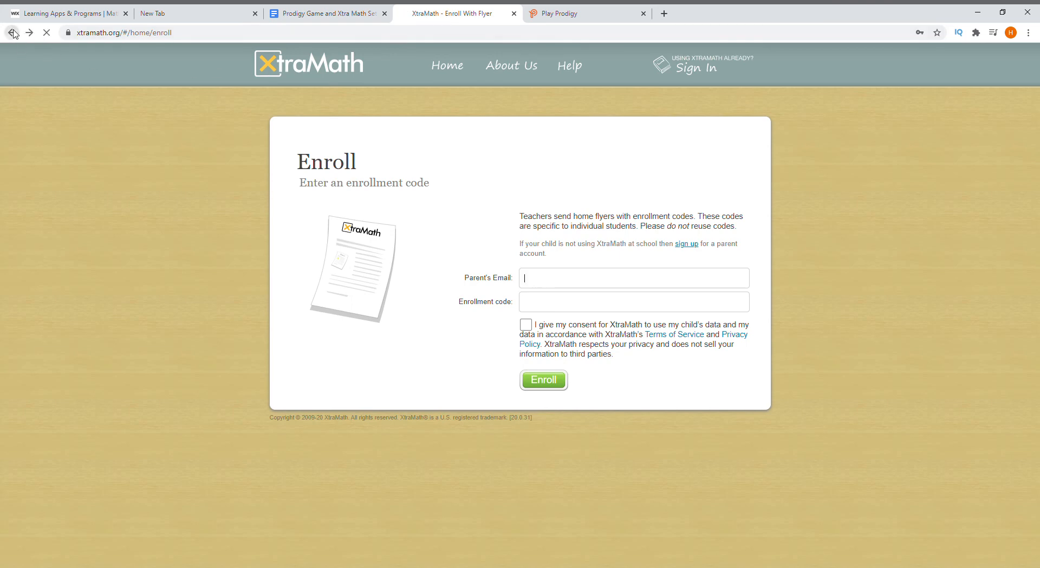
pyautogui.click(12, 32)
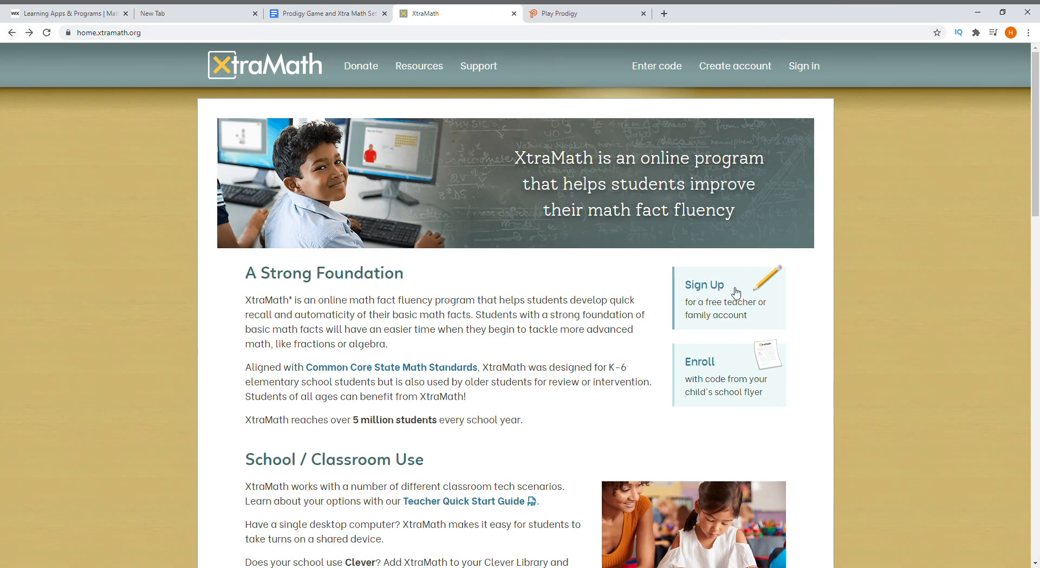
pyautogui.moveTo(722, 290)
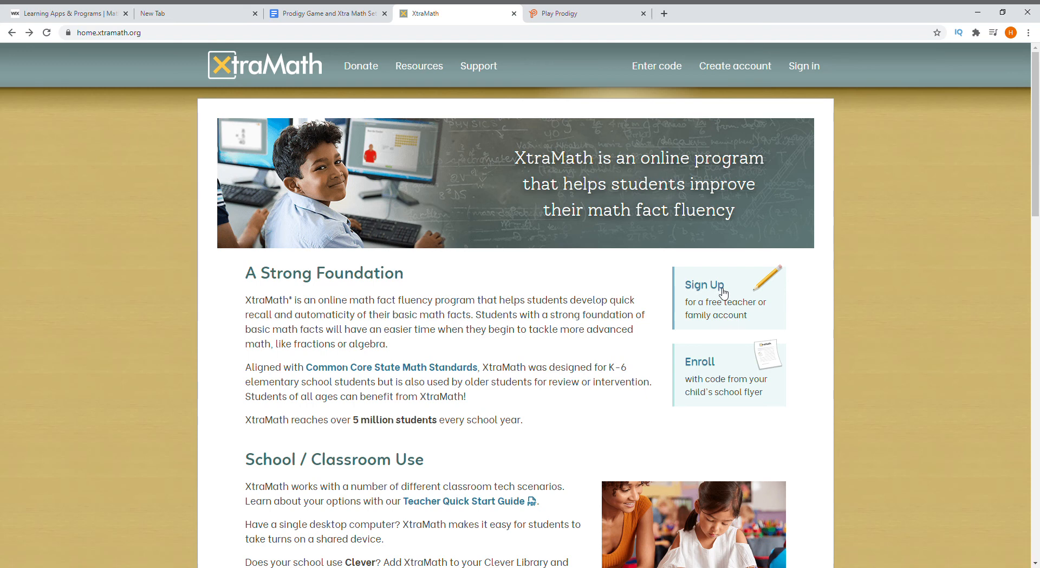
pyautogui.click(704, 285)
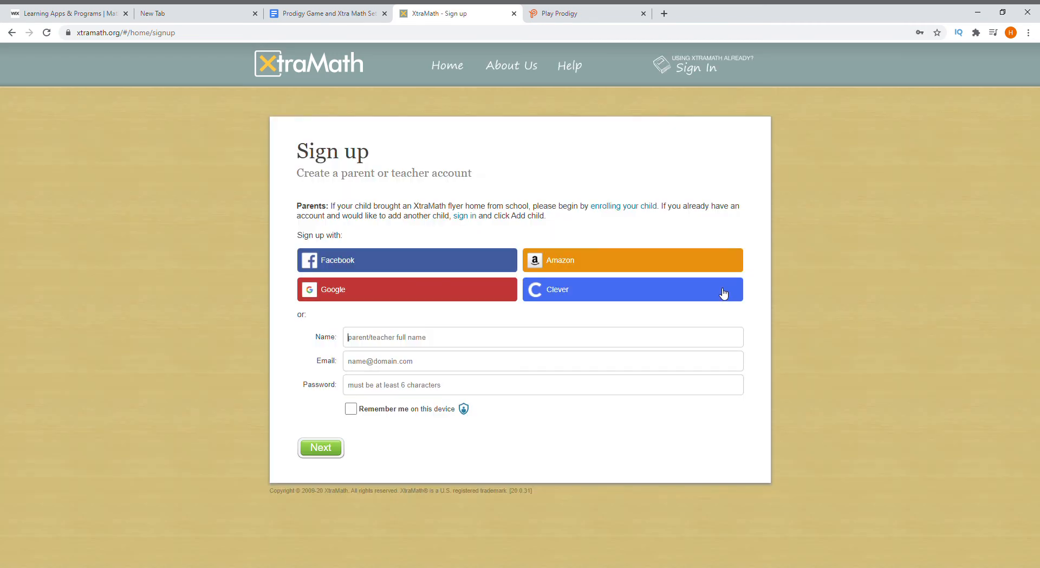
pyautogui.moveTo(637, 165)
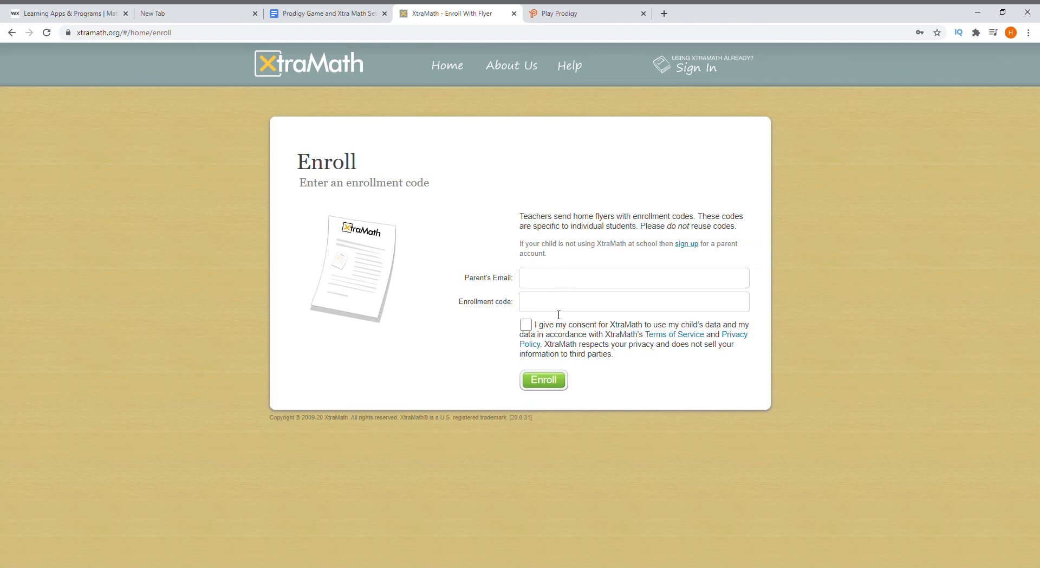
pyautogui.moveTo(323, 263)
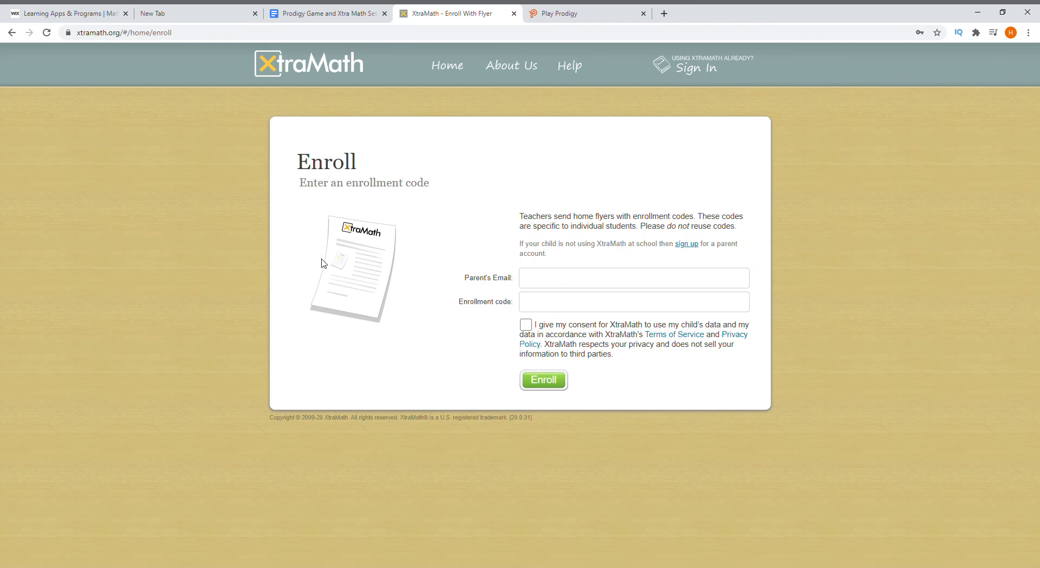
pyautogui.moveTo(494, 313)
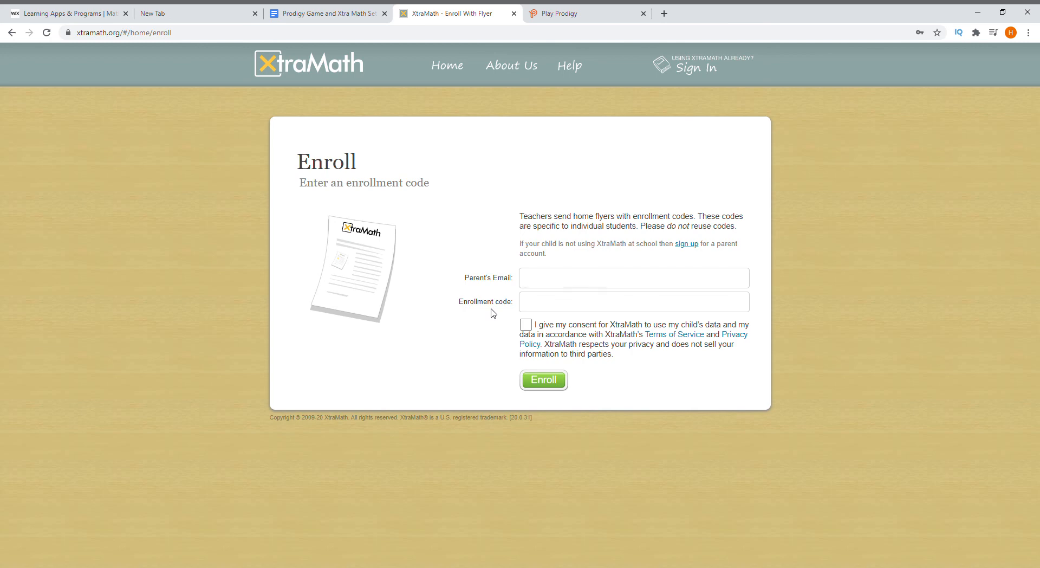
pyautogui.click(634, 278)
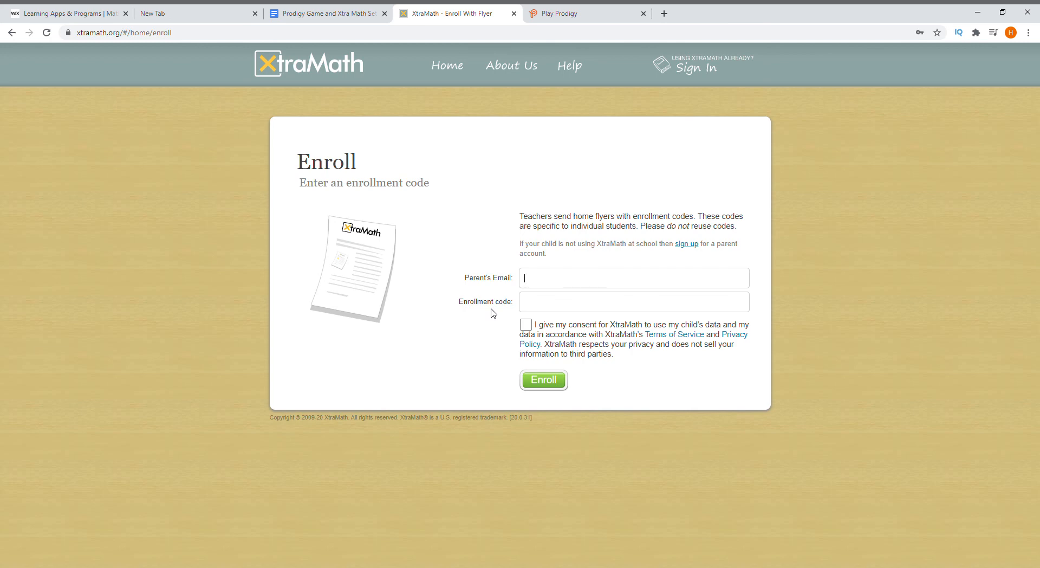
pyautogui.moveTo(932, 207)
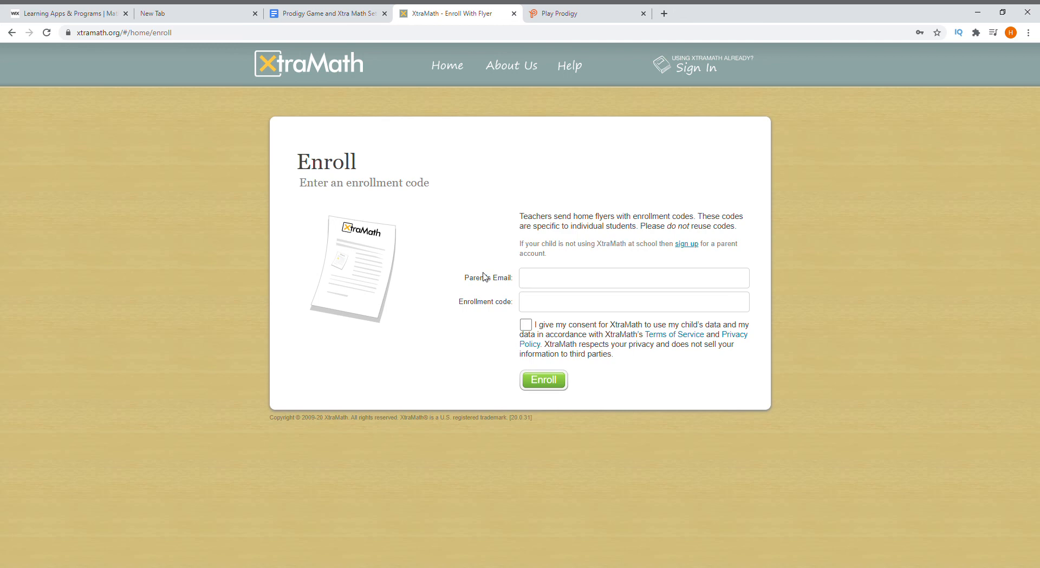
pyautogui.moveTo(593, 253)
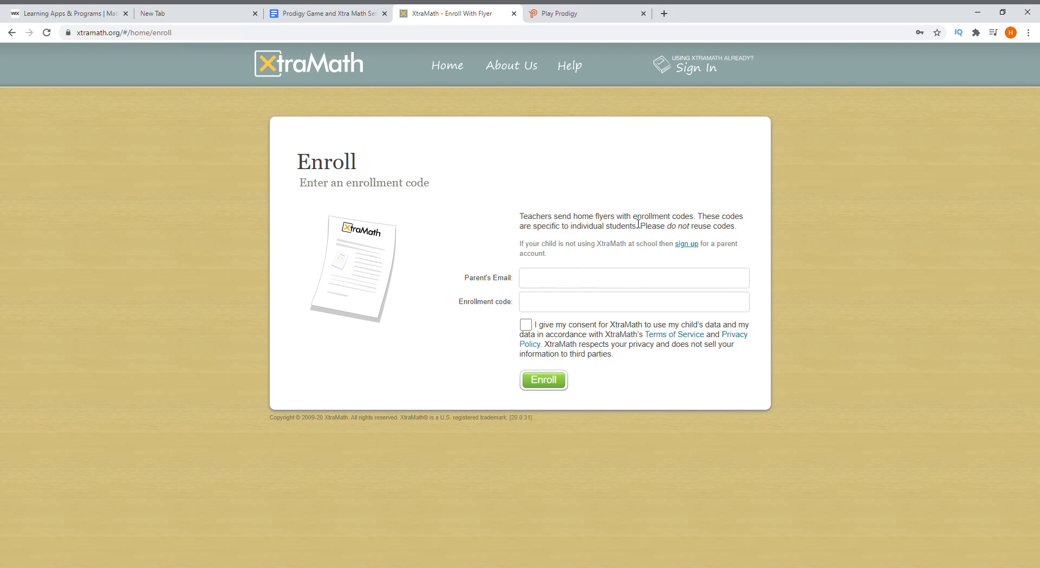
pyautogui.moveTo(518, 157)
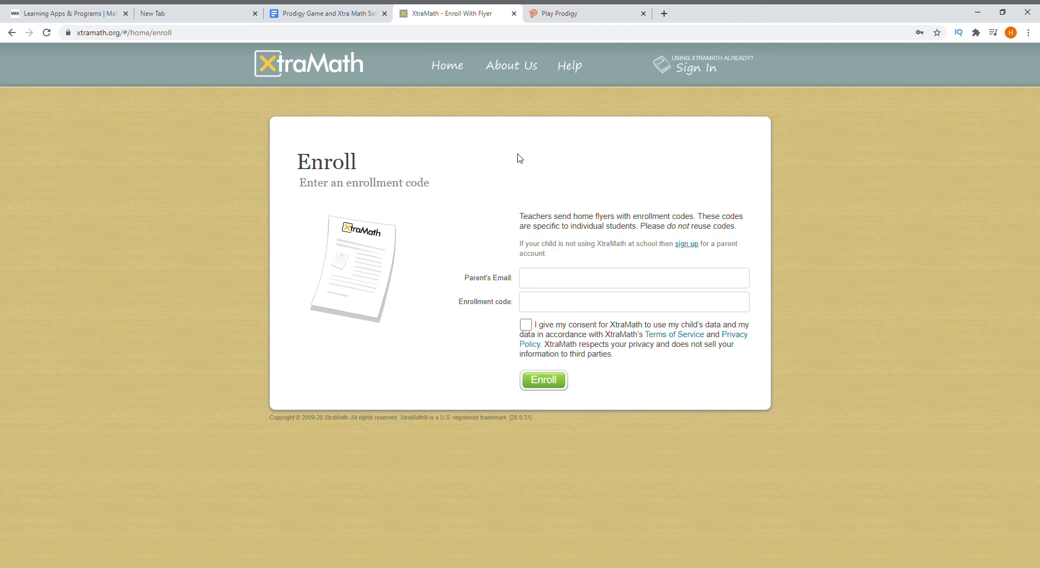
pyautogui.moveTo(603, 224)
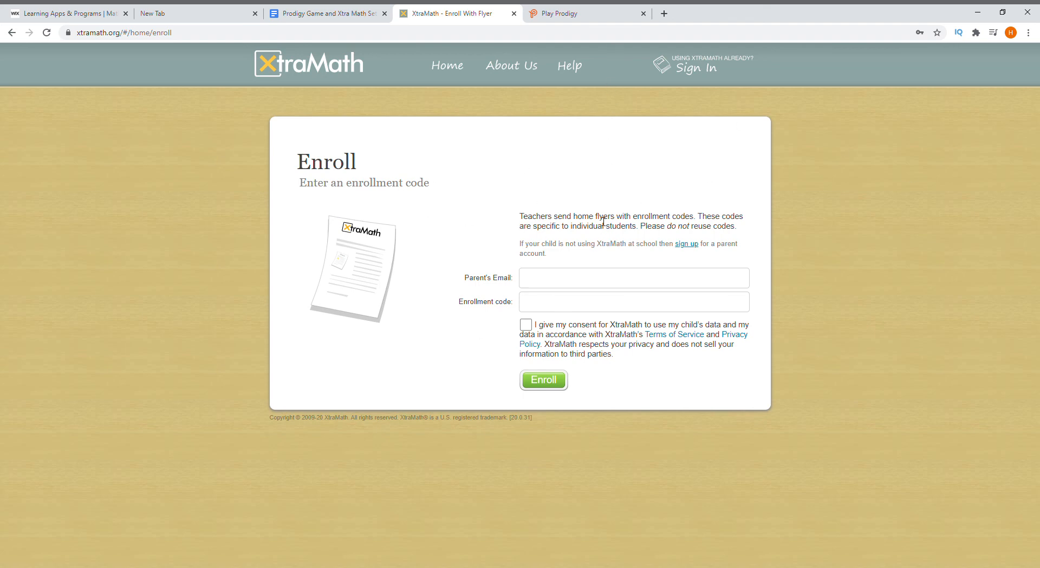